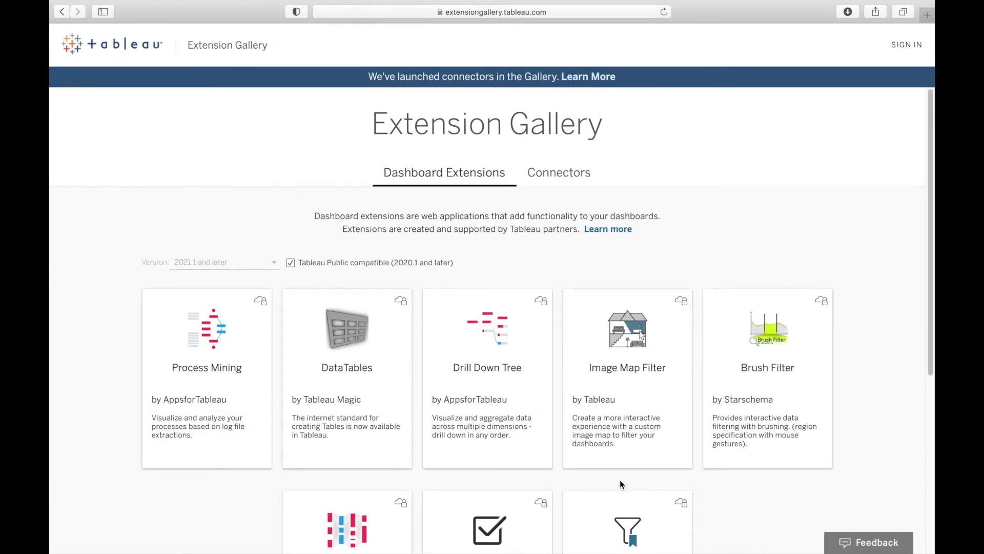
mouse_move(332, 281)
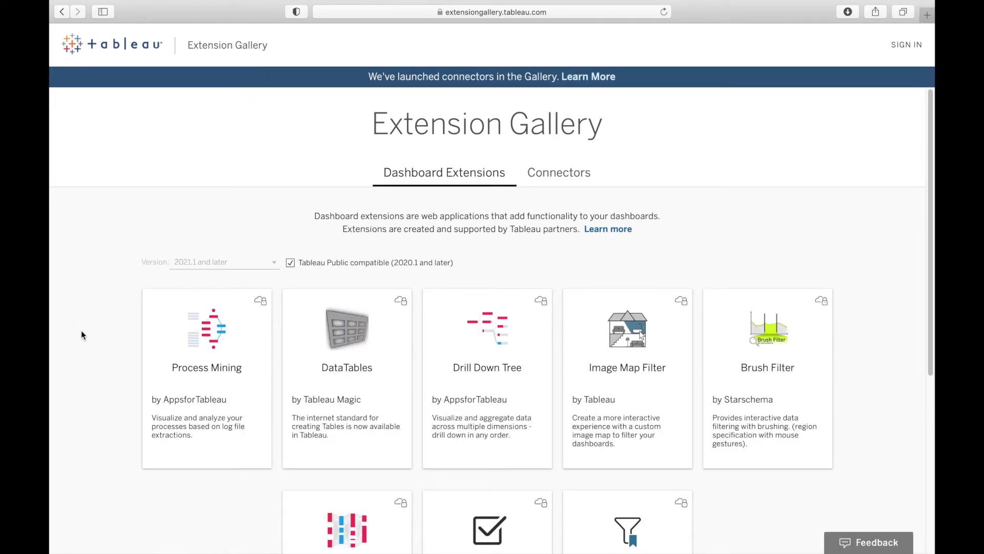
Create a new blank worksheet, Sheet 5, from the bottom tab bar.
scroll(down, 3)
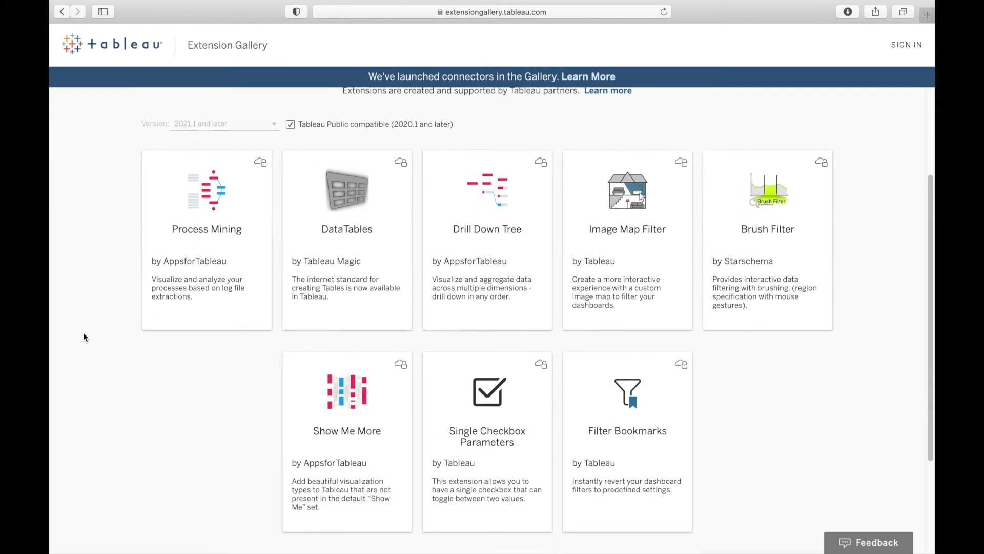
scroll(down, 3)
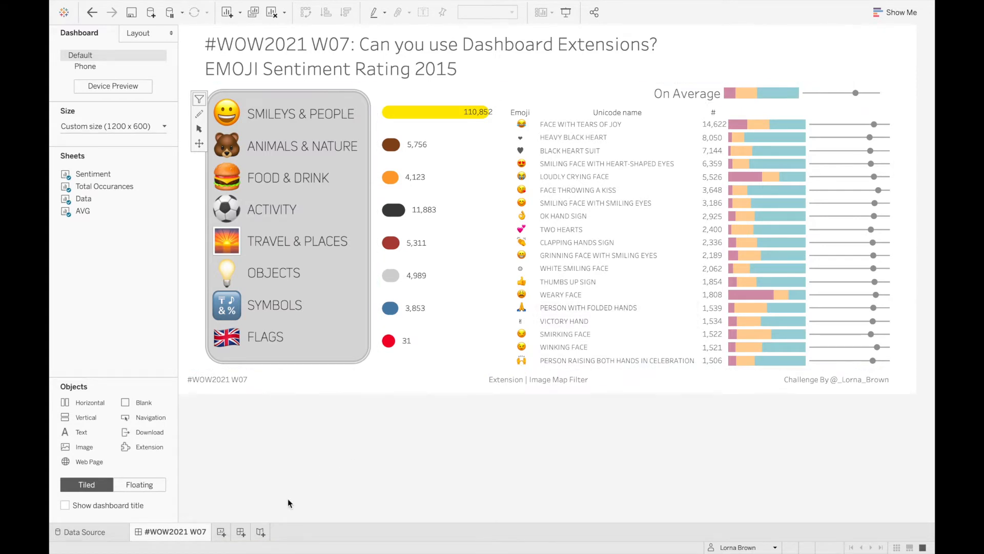
click(257, 532)
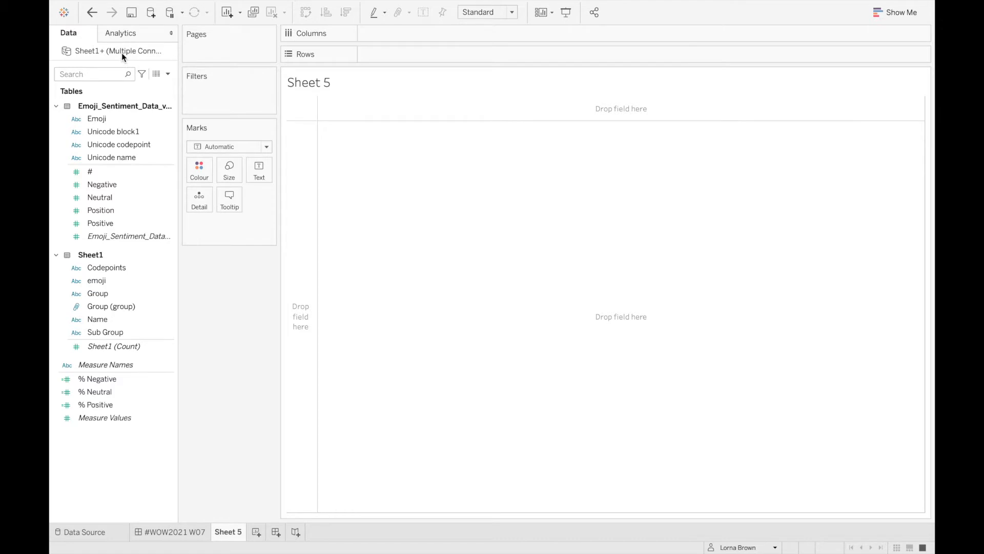
mouse_move(138, 62)
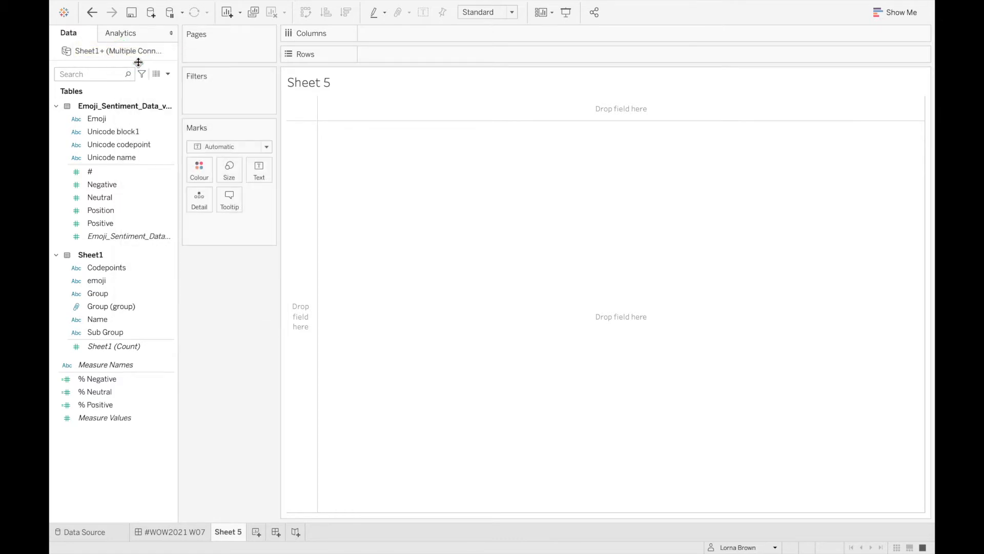
mouse_move(342, 155)
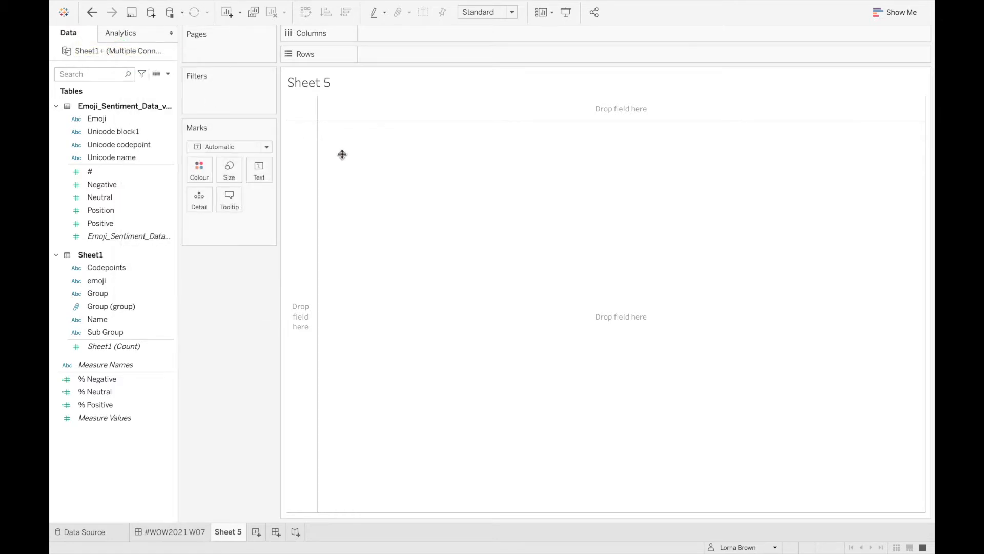
mouse_move(342, 158)
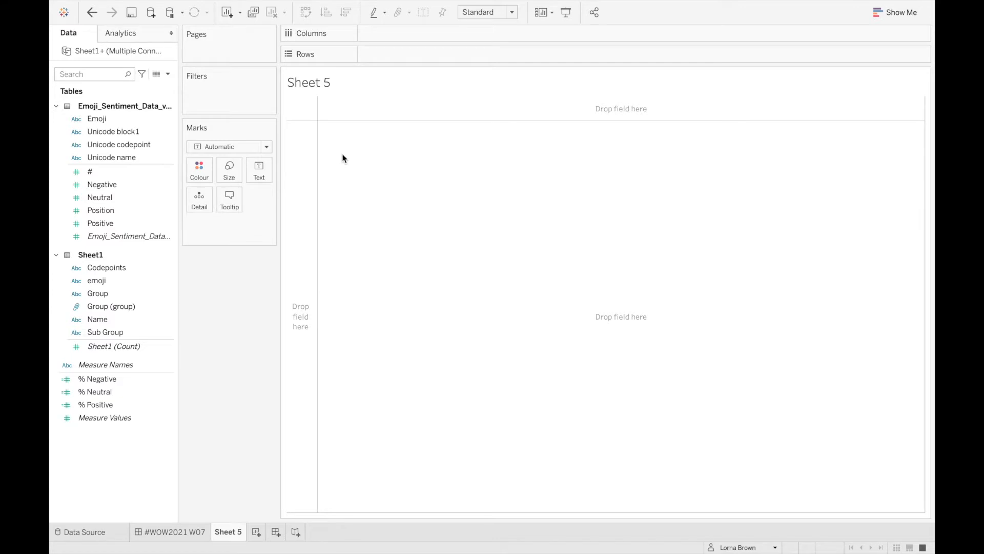
Inspect the Sheet1 relationship's REPLACE codepoint calculation that strips the '0x' prefix, then dismiss it.
click(83, 532)
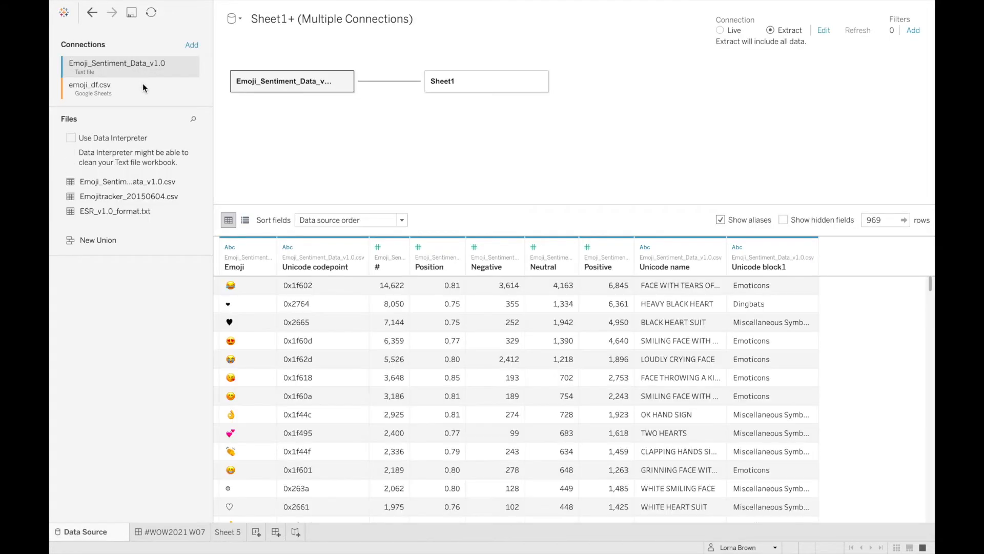
mouse_move(390, 86)
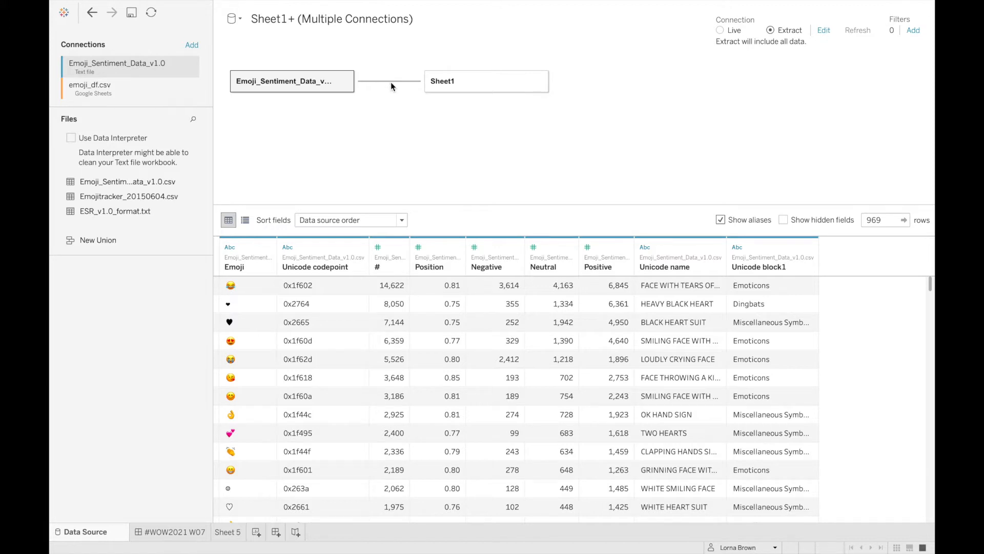
click(389, 81)
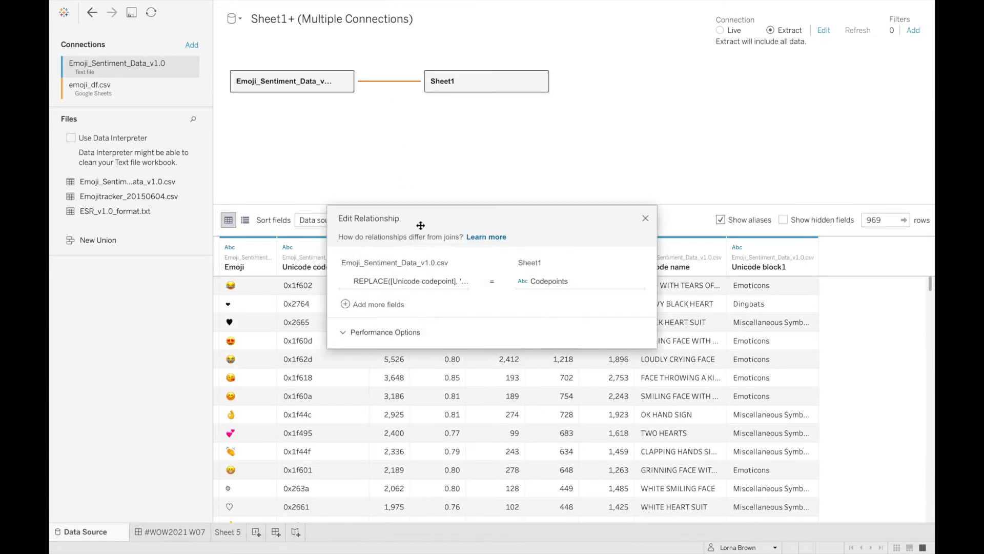
click(379, 305)
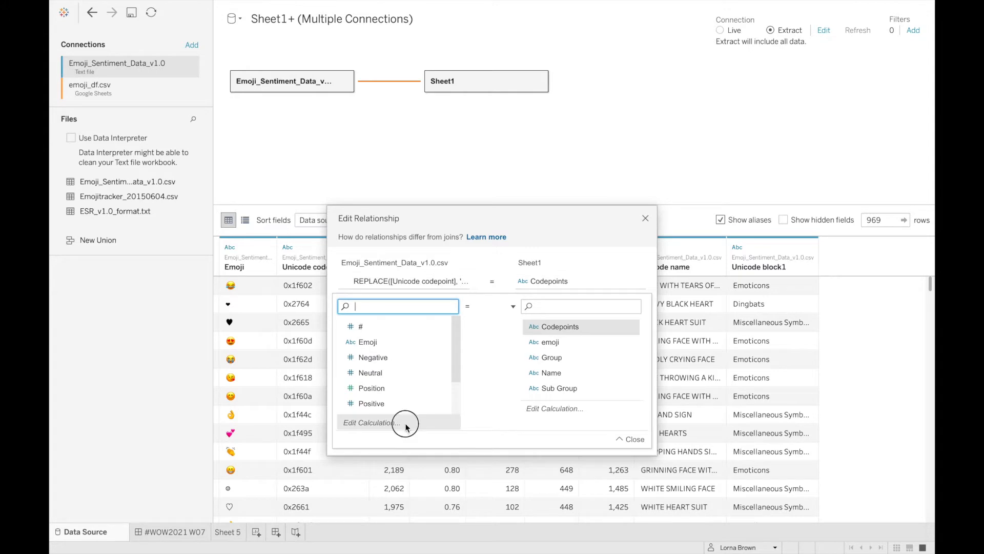
click(370, 423)
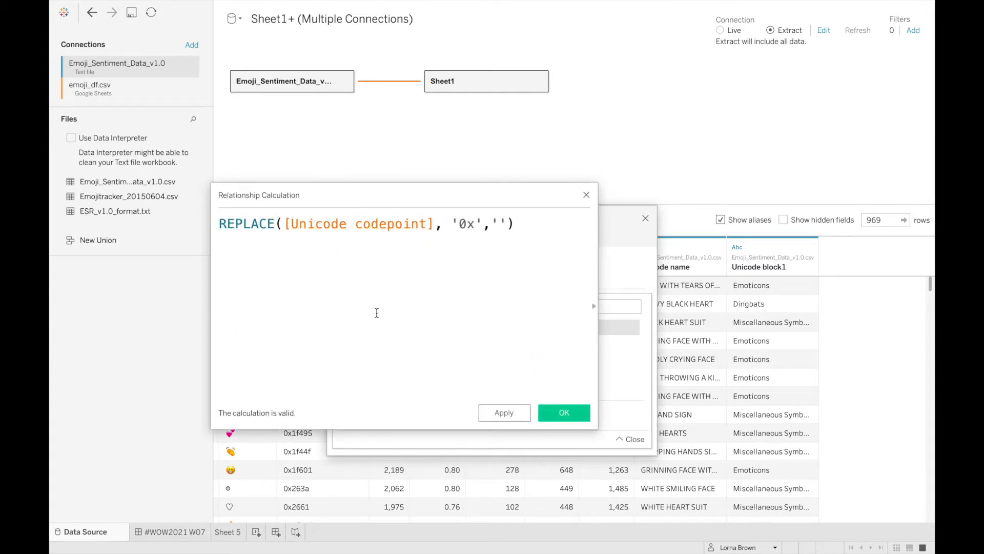
mouse_move(437, 228)
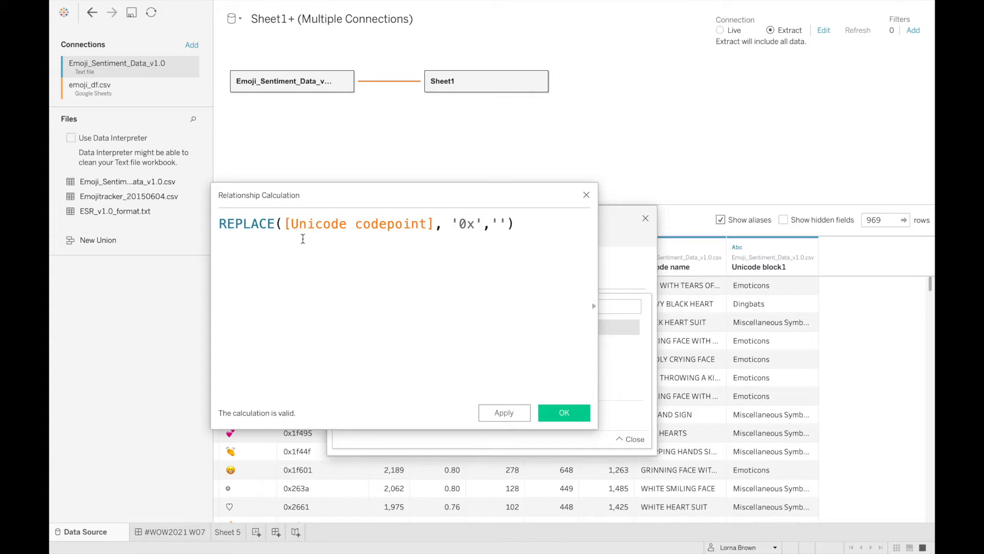
mouse_move(612, 197)
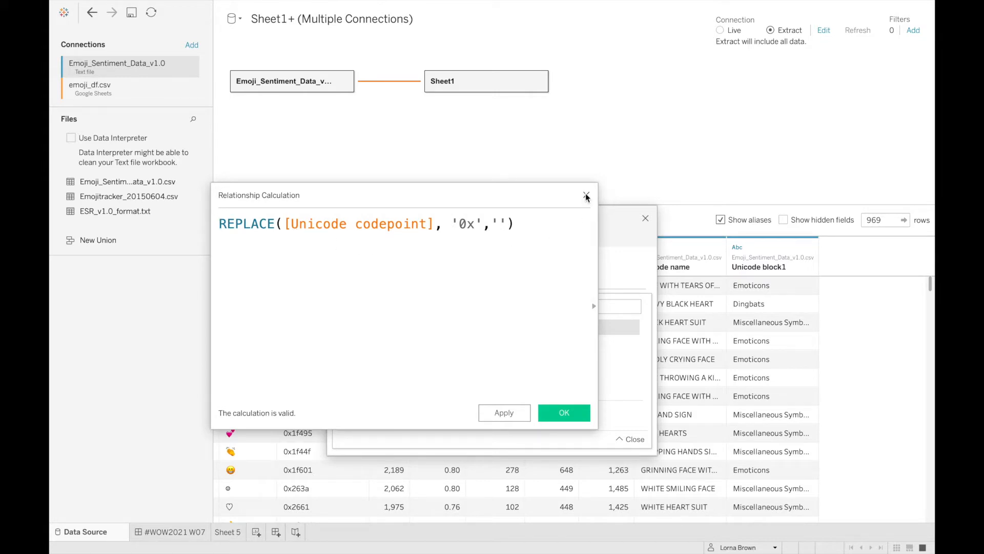
click(563, 412)
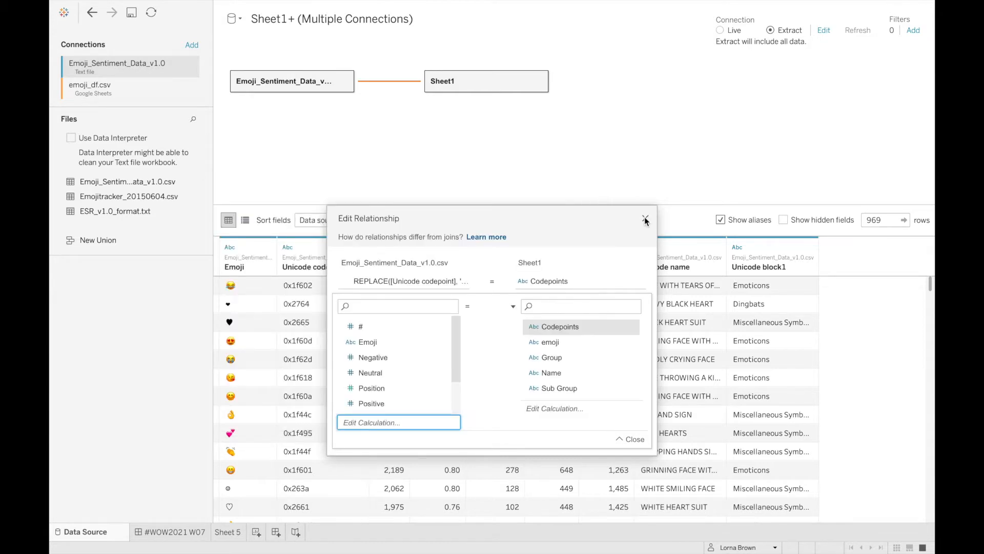
click(645, 220)
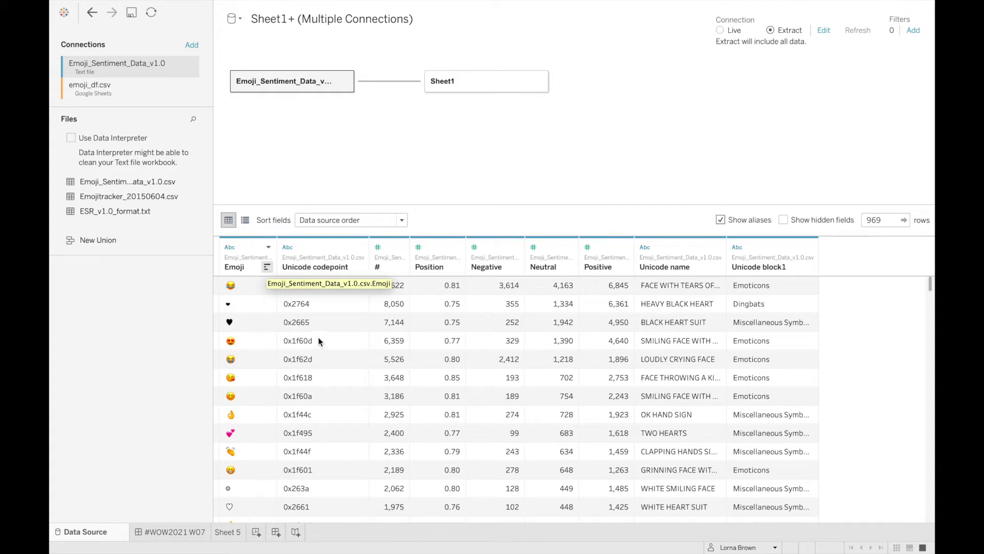
mouse_move(342, 327)
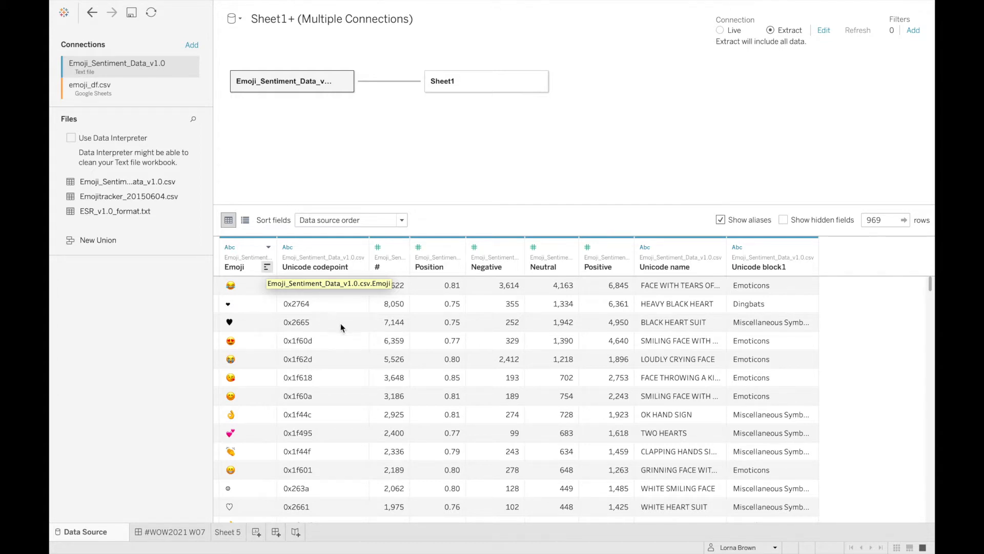
List Unicode name beside each Emoji on Sheet 5's Rows.
click(228, 532)
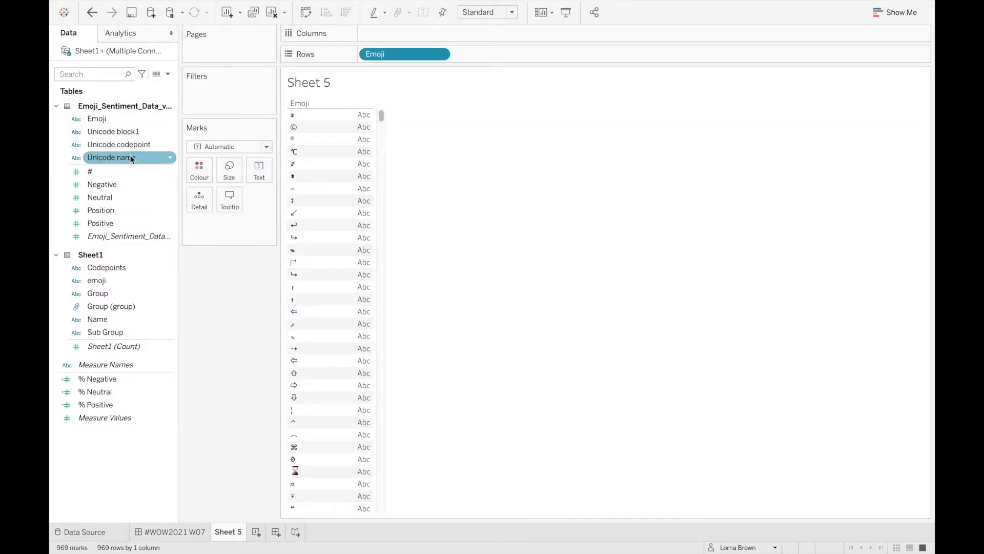
drag(110, 157, 497, 53)
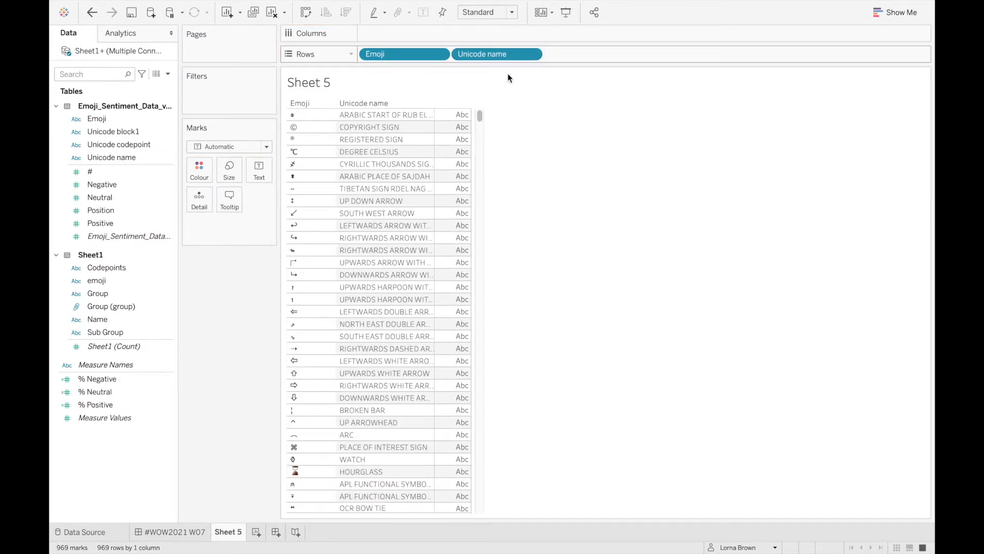
scroll(down, 3)
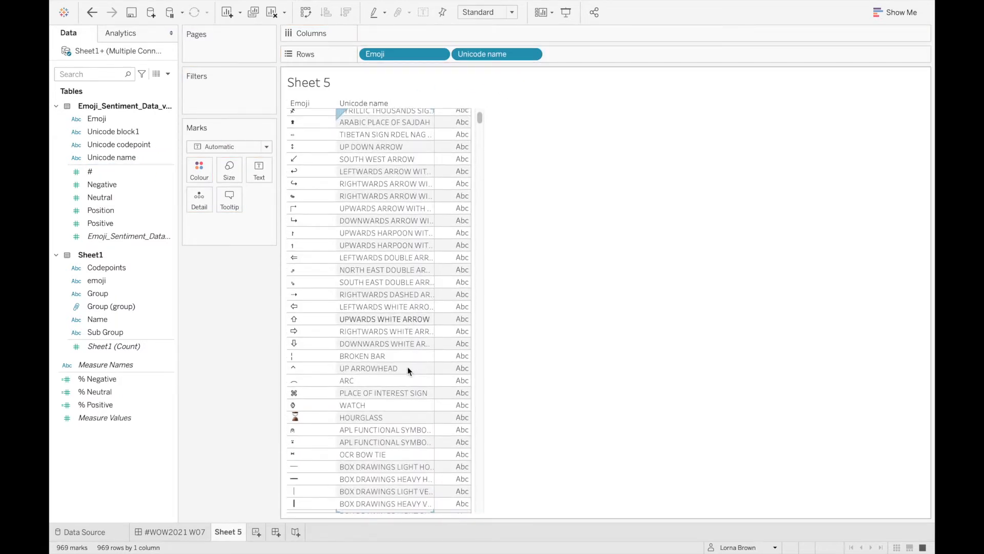
scroll(down, 3)
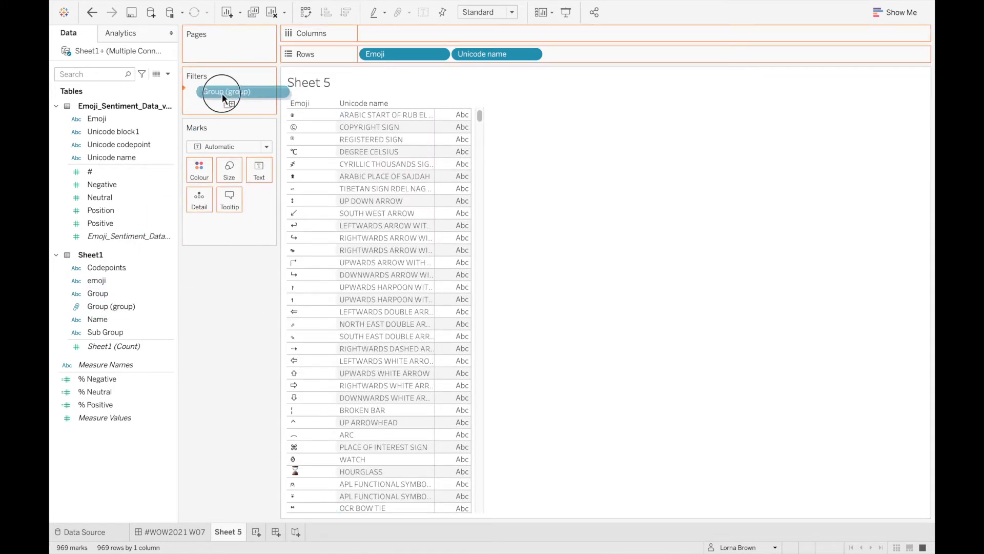
Filter the sheet by Group (group), keeping all eight emoji categories (733 rows).
click(226, 92)
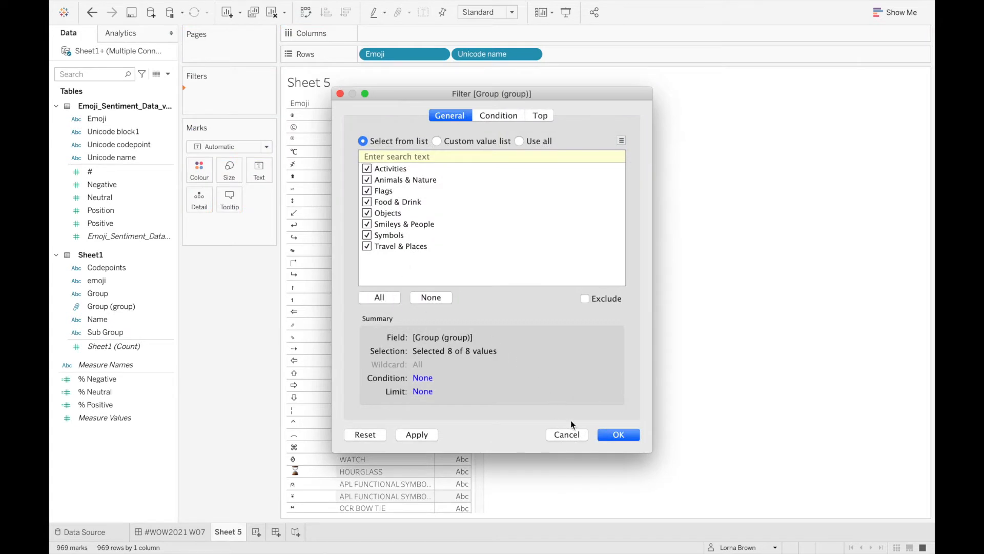
click(617, 435)
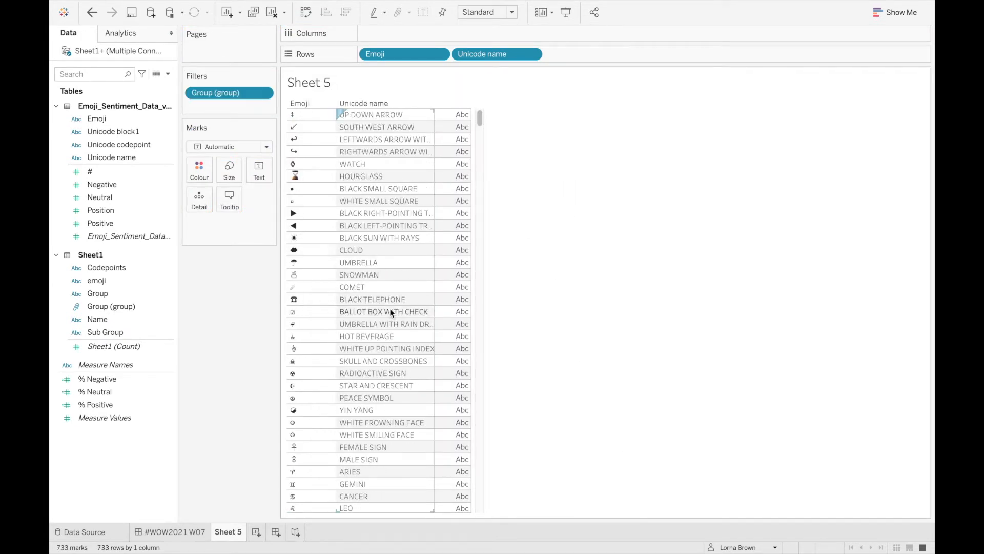
scroll(down, 3)
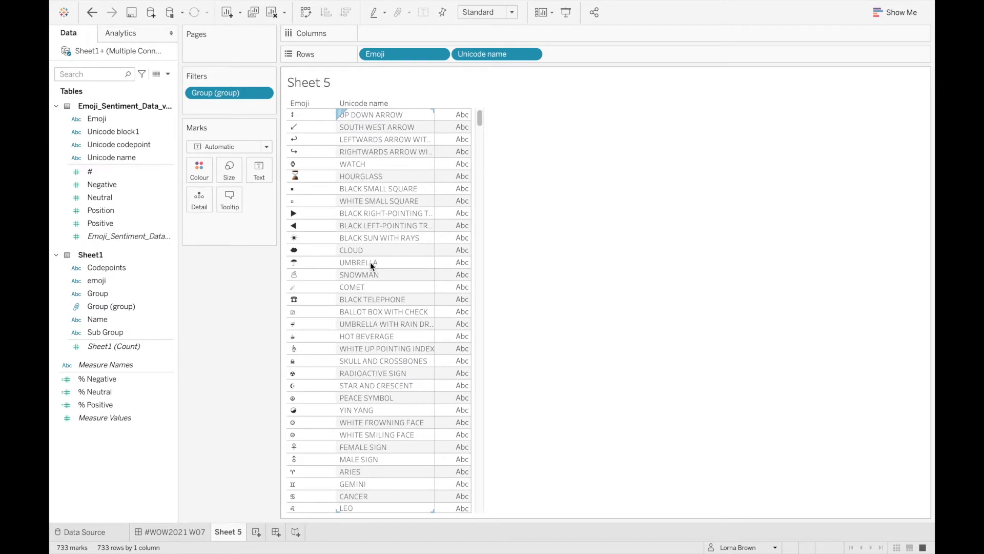
Show each emoji's usage count SUM(#) as discrete plain numbers in the table.
click(90, 171)
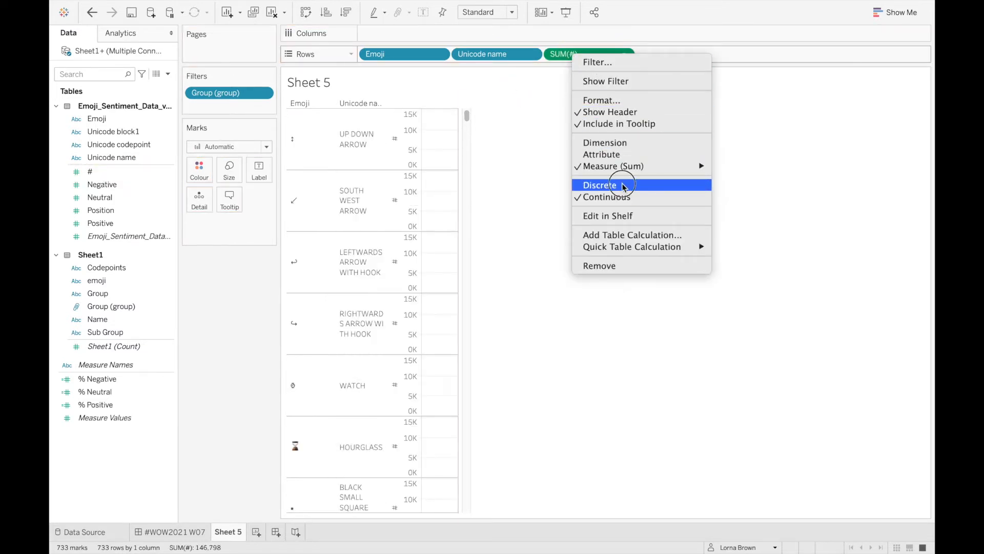
click(599, 185)
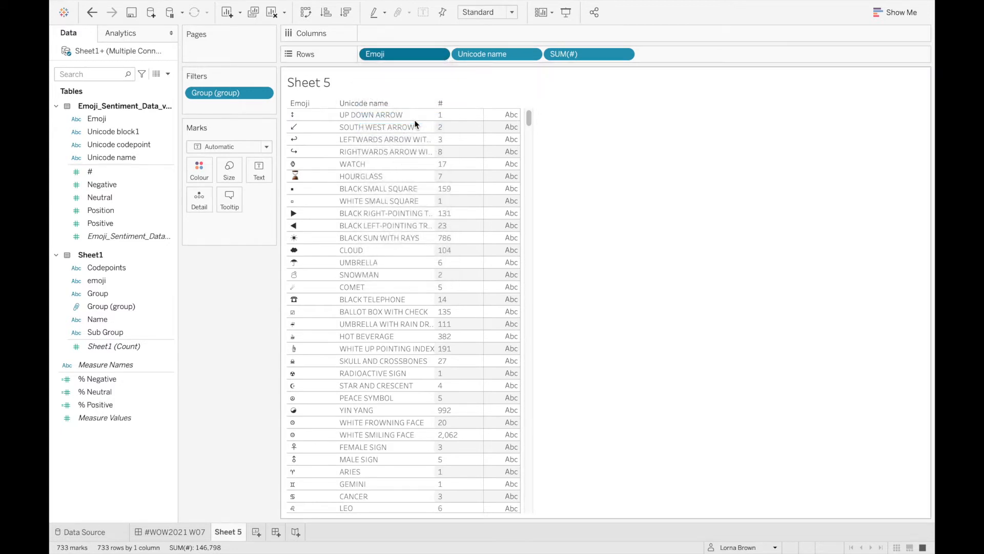
Sort Emoji by field # descending, then review the % Positive calculation.
click(491, 257)
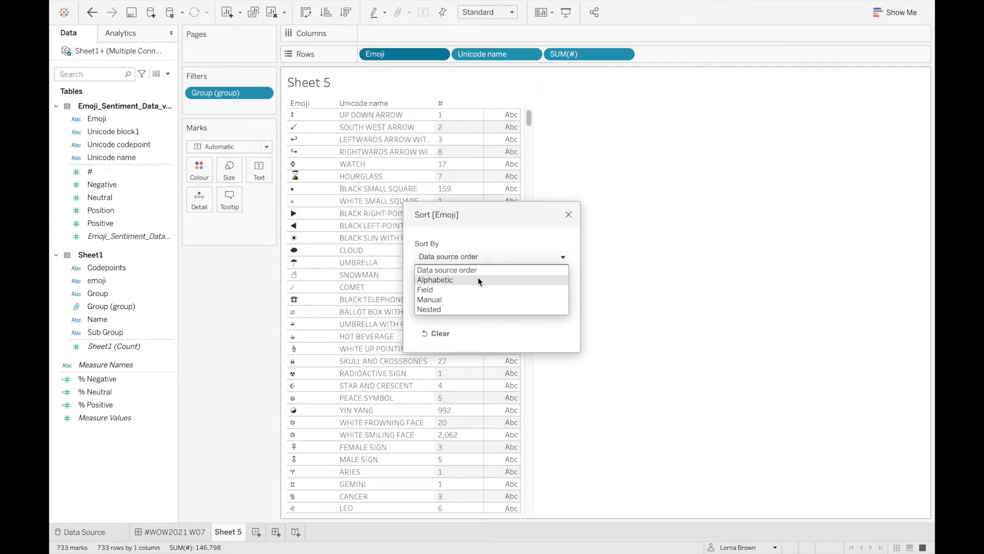
click(424, 289)
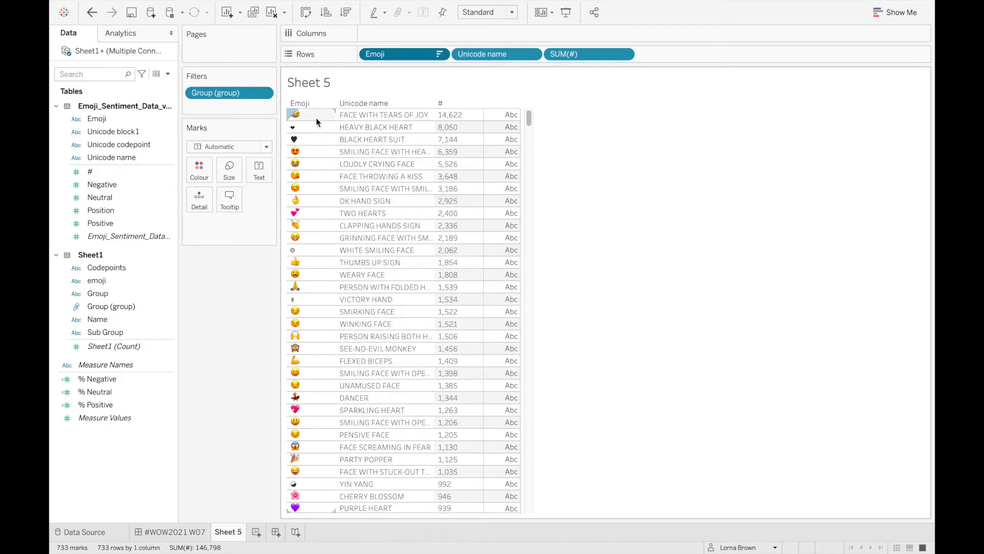
click(97, 379)
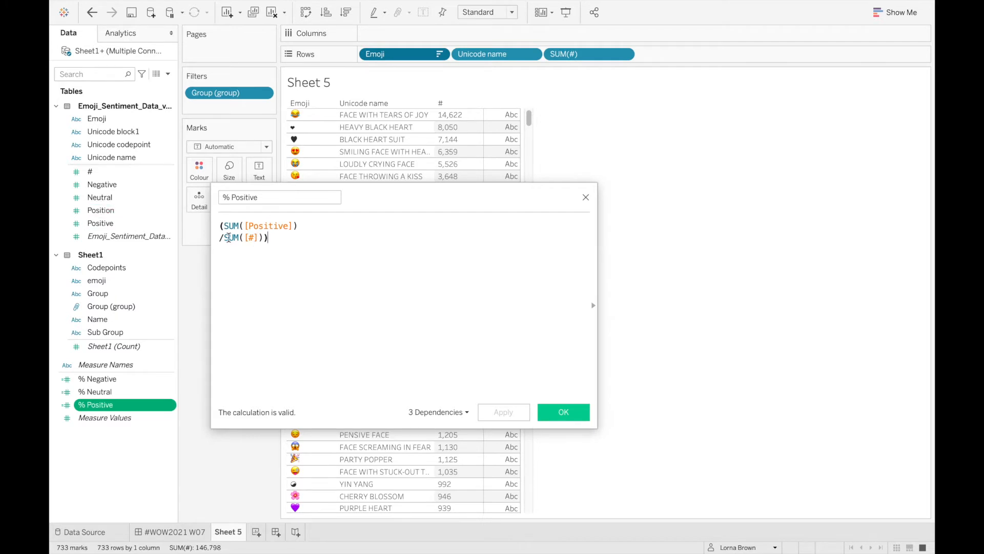
click(562, 412)
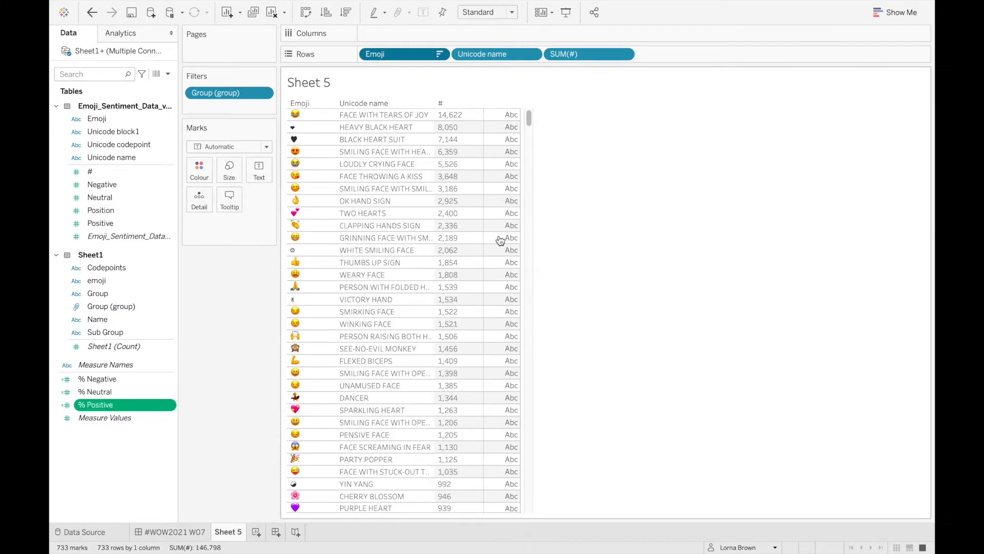
Stack % Positive, % Neutral and % Negative shares per emoji, with Neutral ahead of Negative.
drag(95, 404, 229, 223)
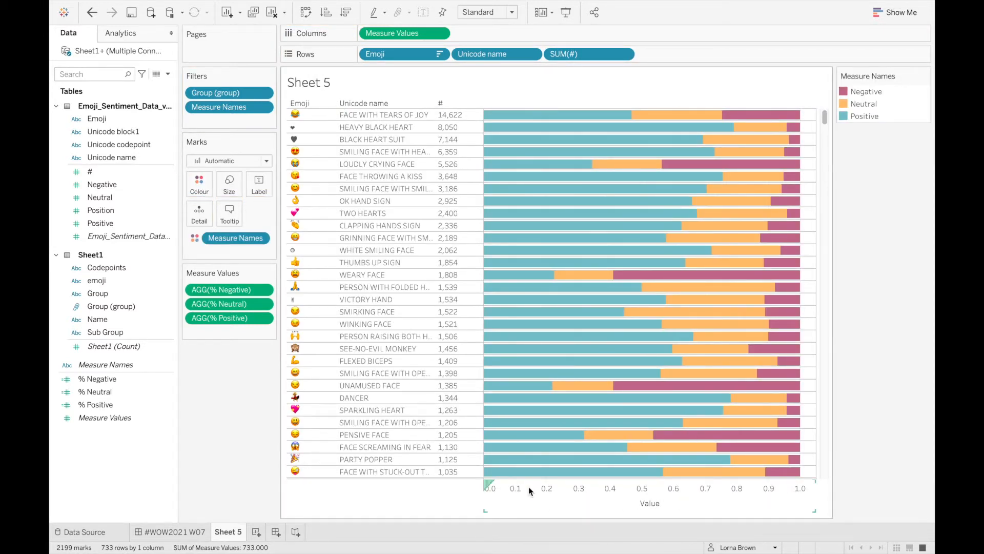
click(226, 318)
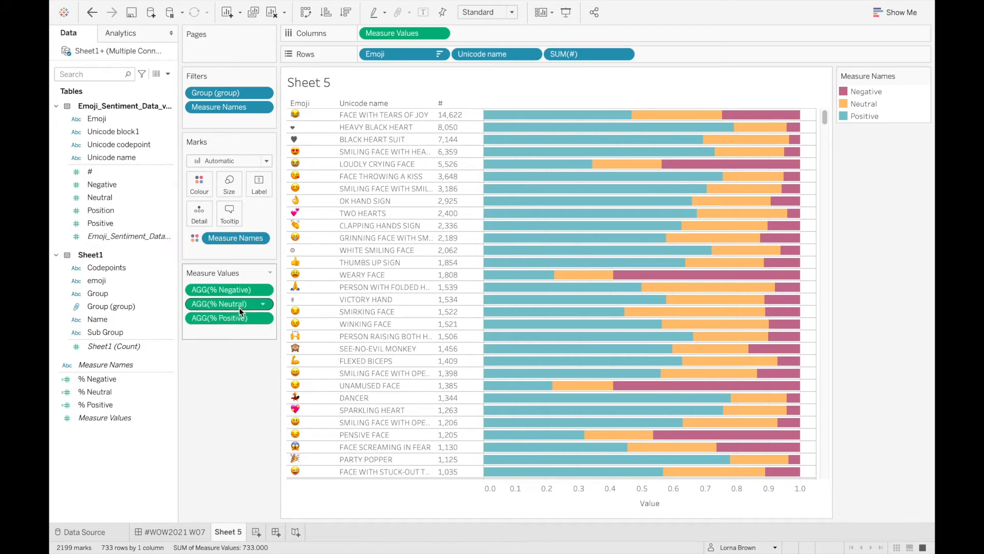
mouse_move(226, 317)
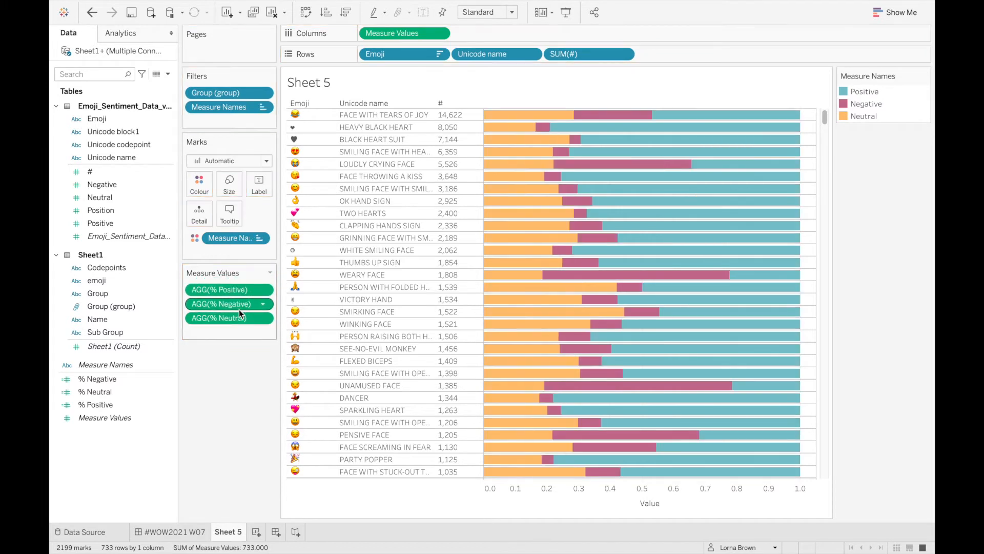
drag(229, 303, 228, 320)
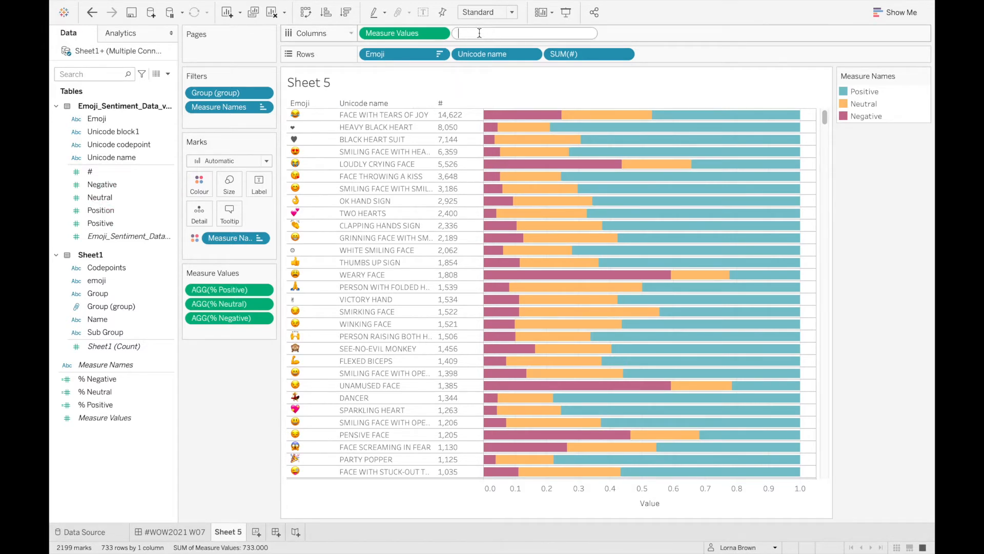
Add an AVG(1) column drawn as thin track bars with Position plotted on it.
text(AVG ()
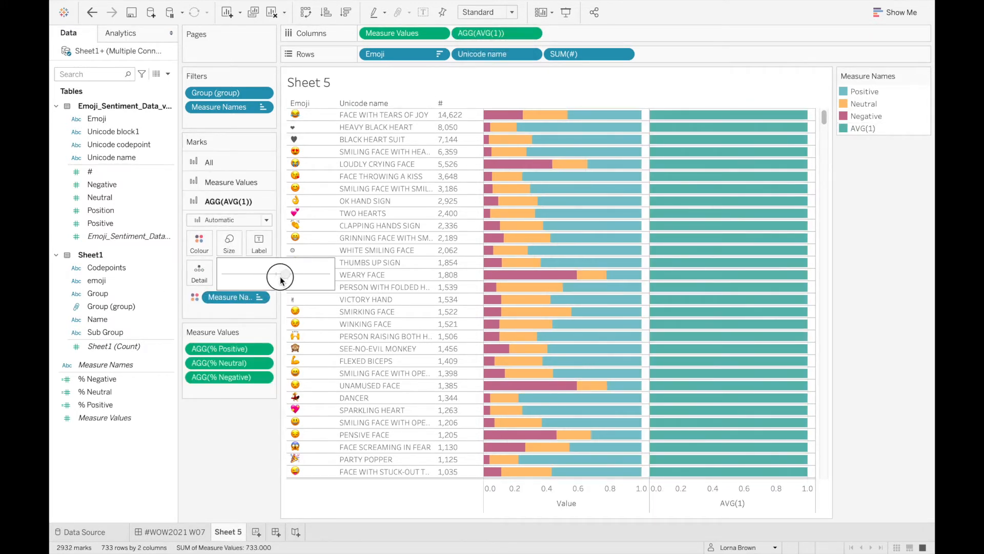
drag(283, 274, 226, 274)
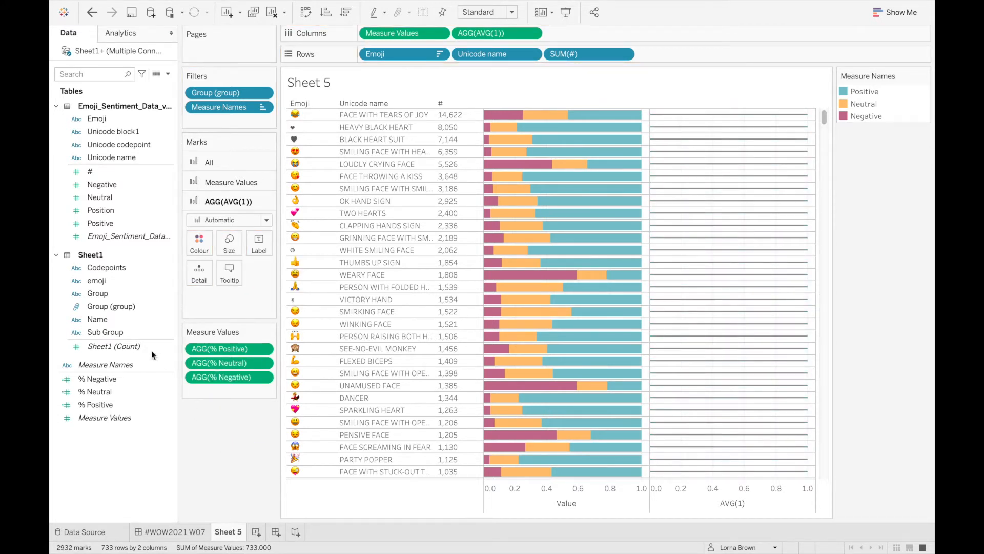
click(114, 346)
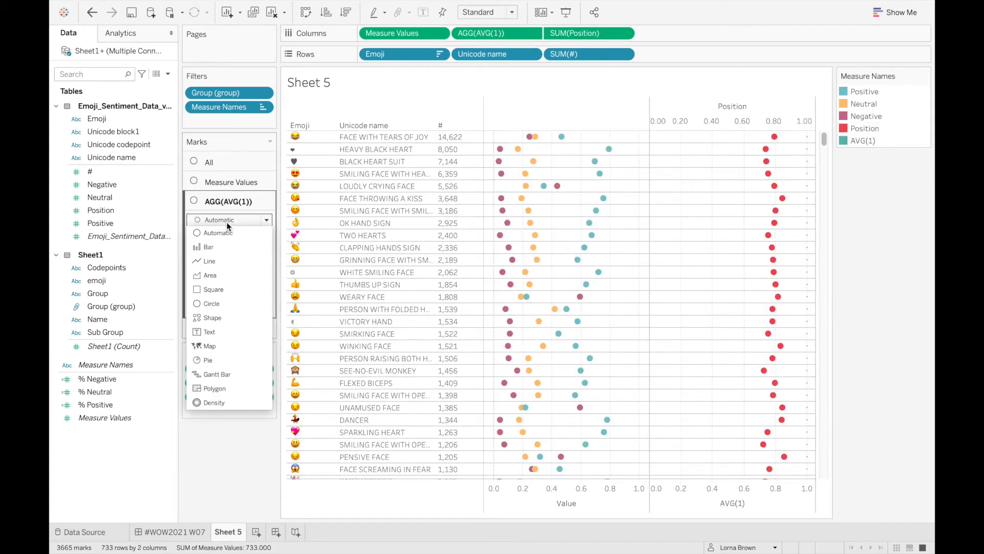
Set the AVG(1) layer and the sentiment measures to the Bar mark type.
click(208, 247)
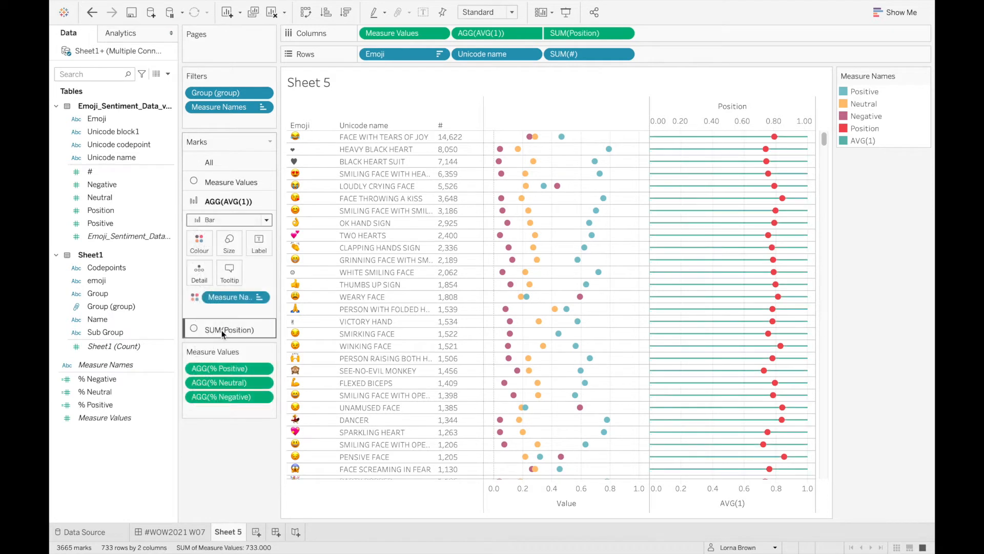
click(228, 219)
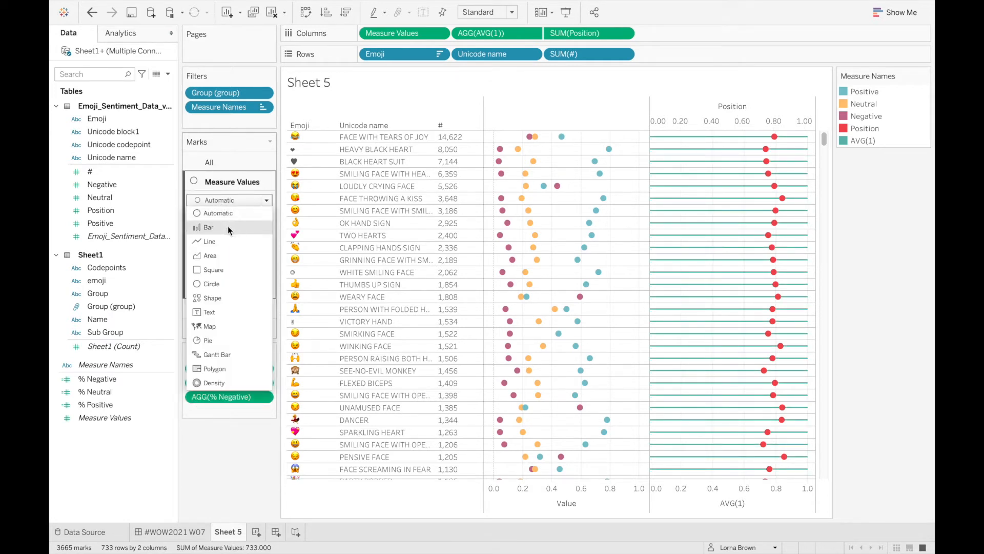
click(208, 227)
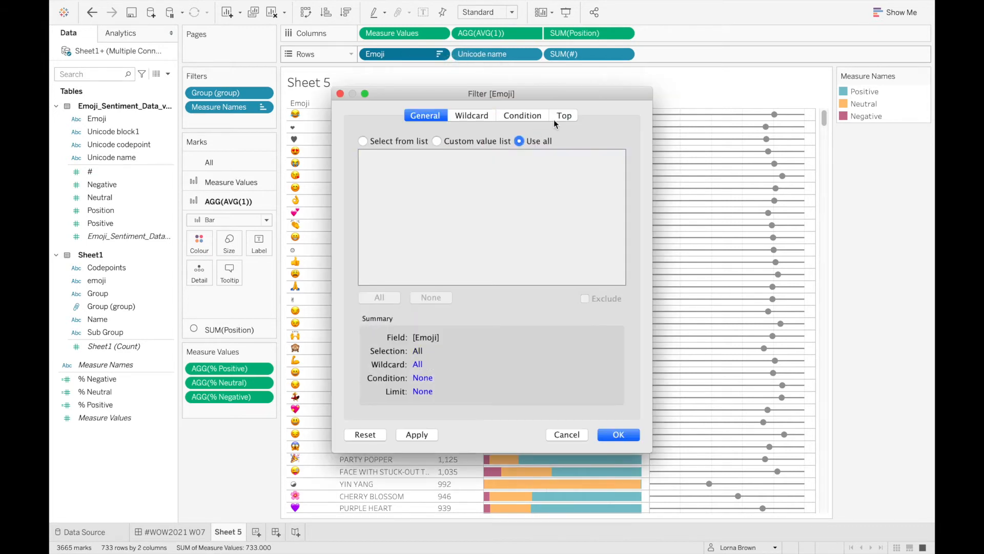
Keep the top 20 emoji by Sum of # and add the Group (group) filter to context.
click(564, 115)
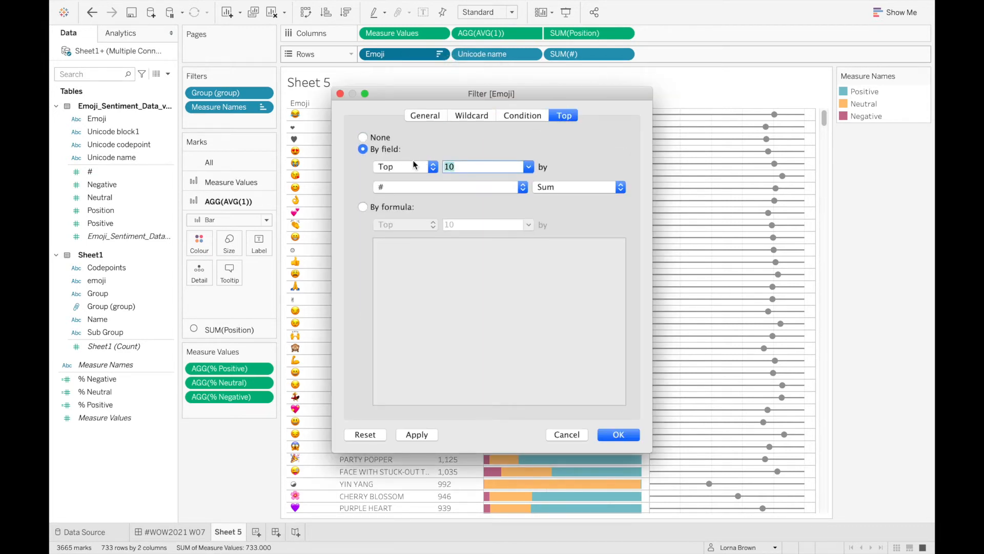
click(618, 435)
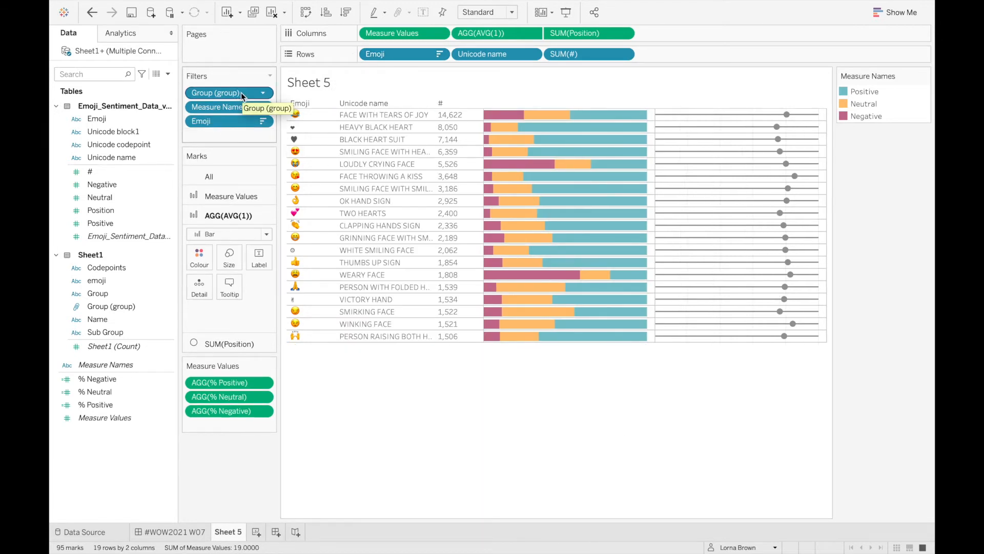
right_click(226, 92)
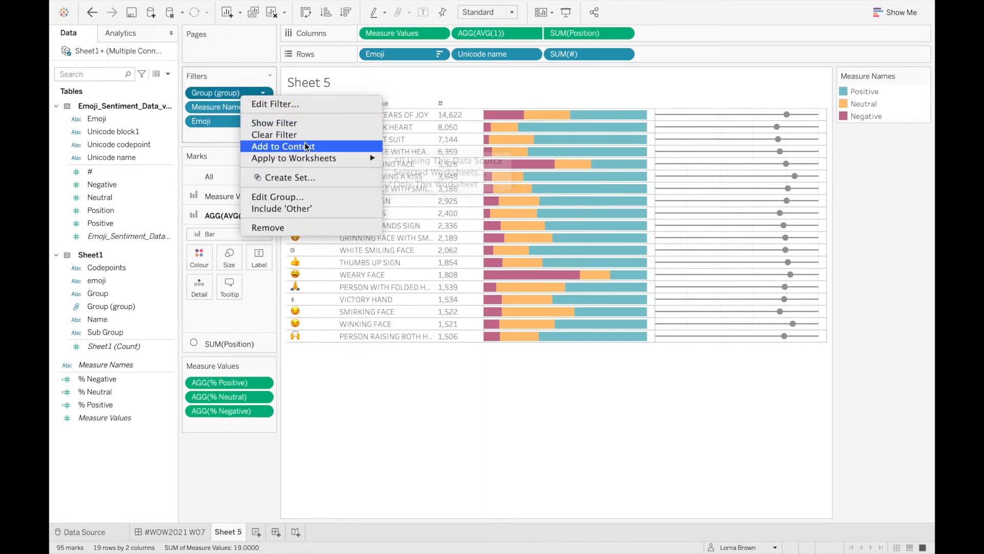
click(283, 146)
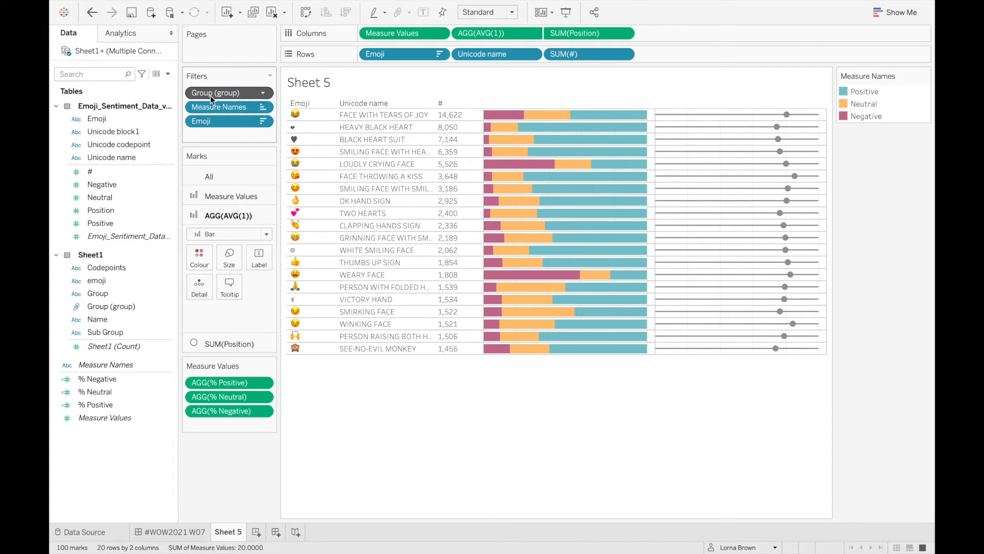
mouse_move(217, 92)
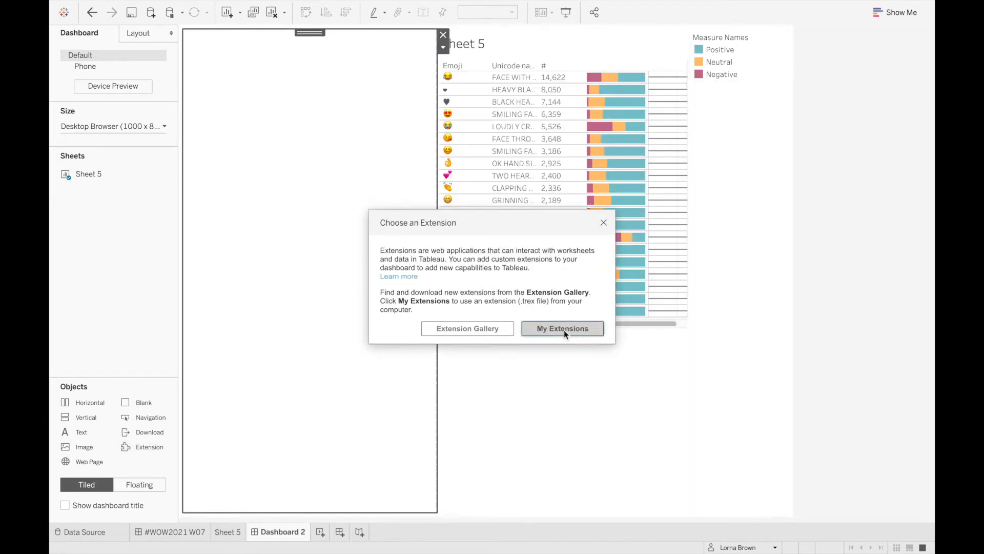
Load Tableau_ImageMapFilter_Sandboxed.trex from My Tableau Repository/Extensions as the dashboard extension.
click(560, 328)
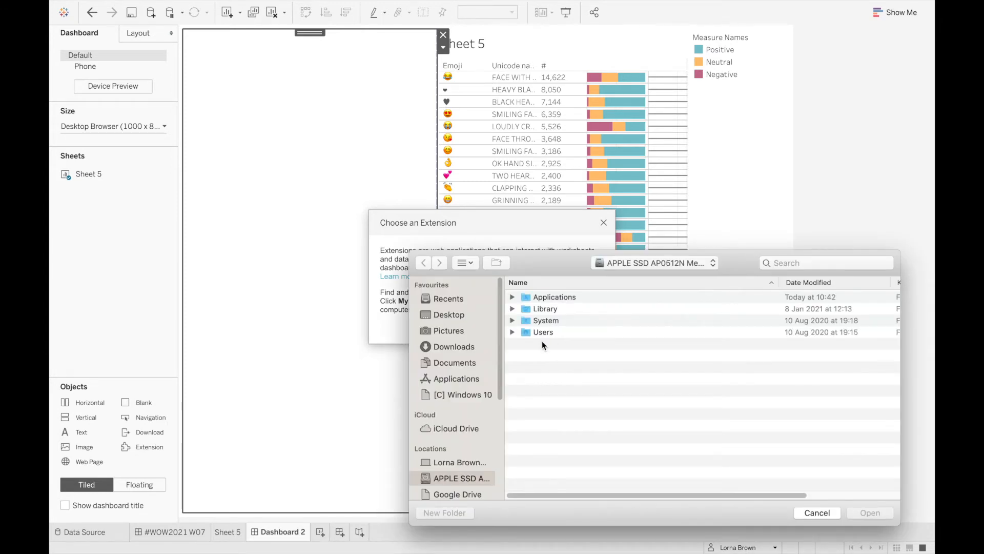
click(454, 362)
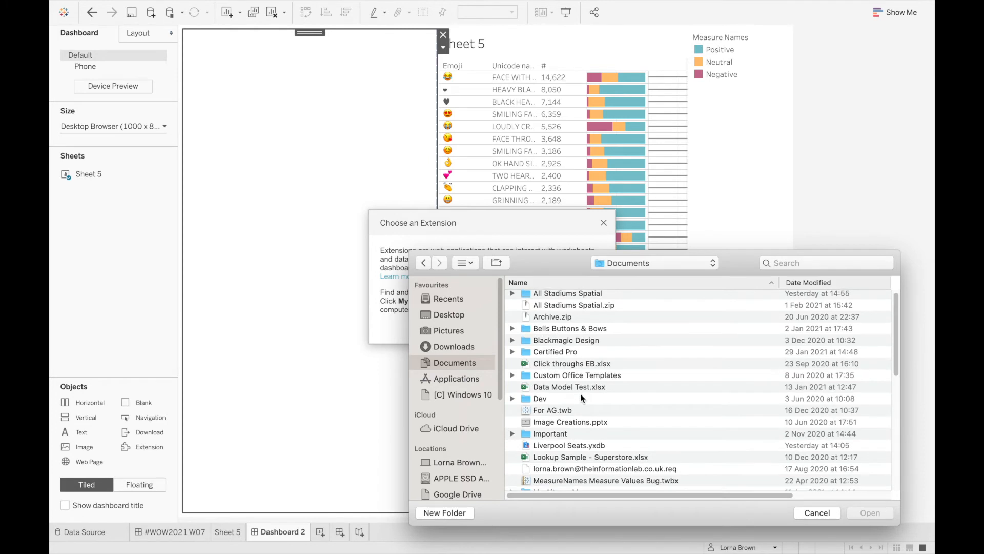
click(653, 263)
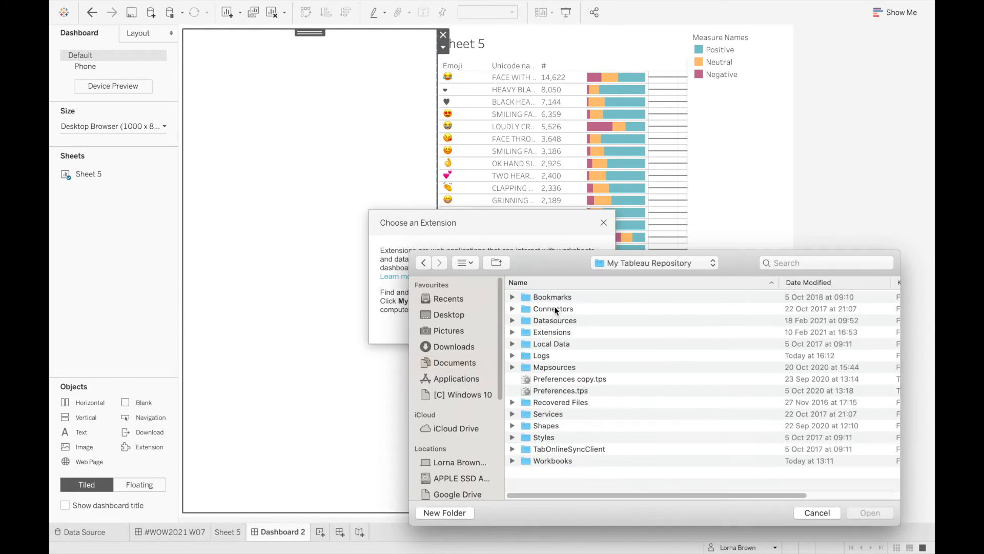
double_click(552, 331)
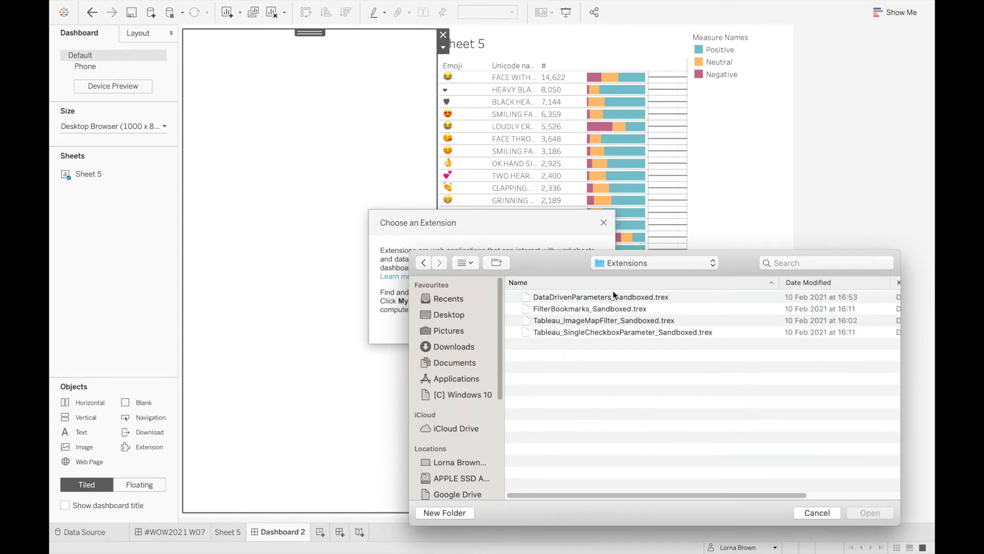
click(603, 319)
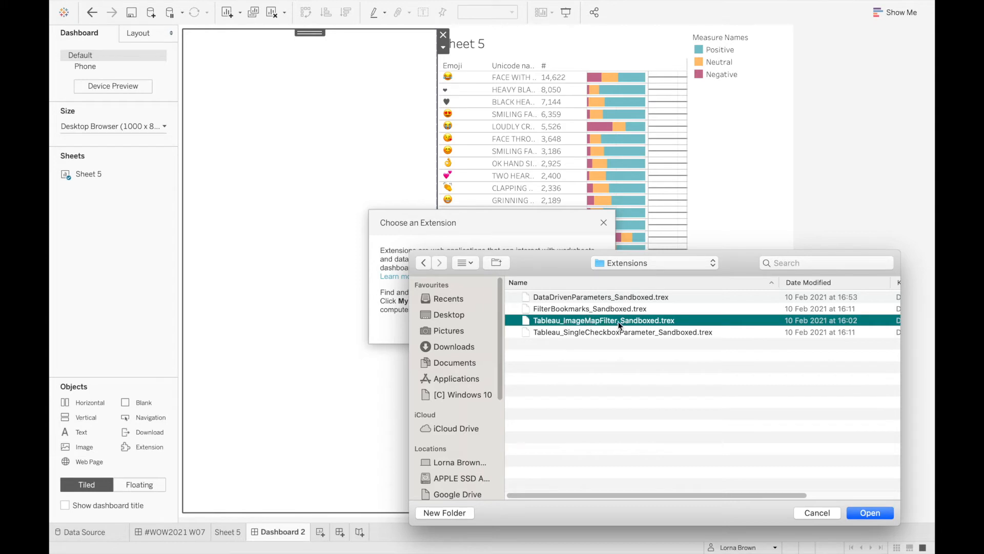
click(817, 512)
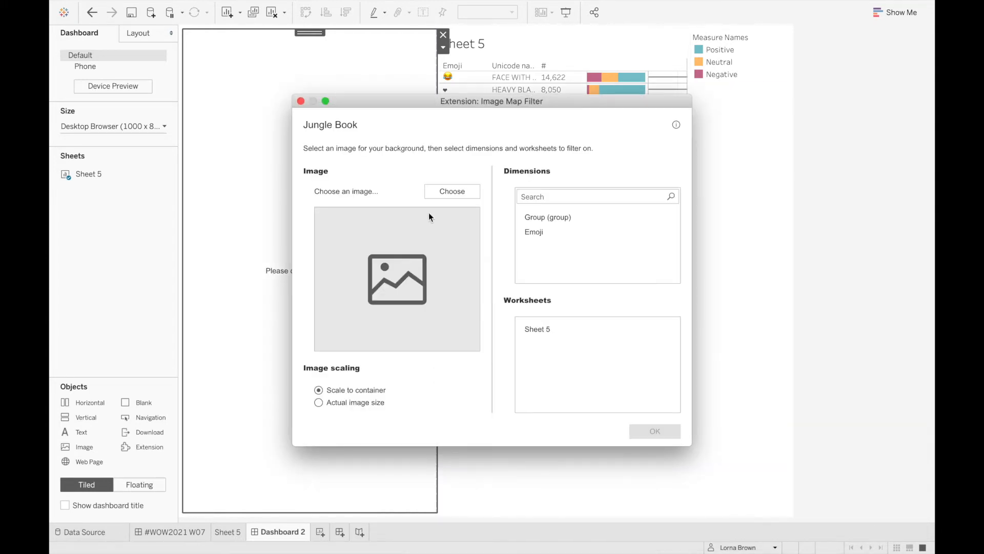
Choose Emoji Font.png as the filter image and link it to Group (group) on Sheet 5.
click(451, 192)
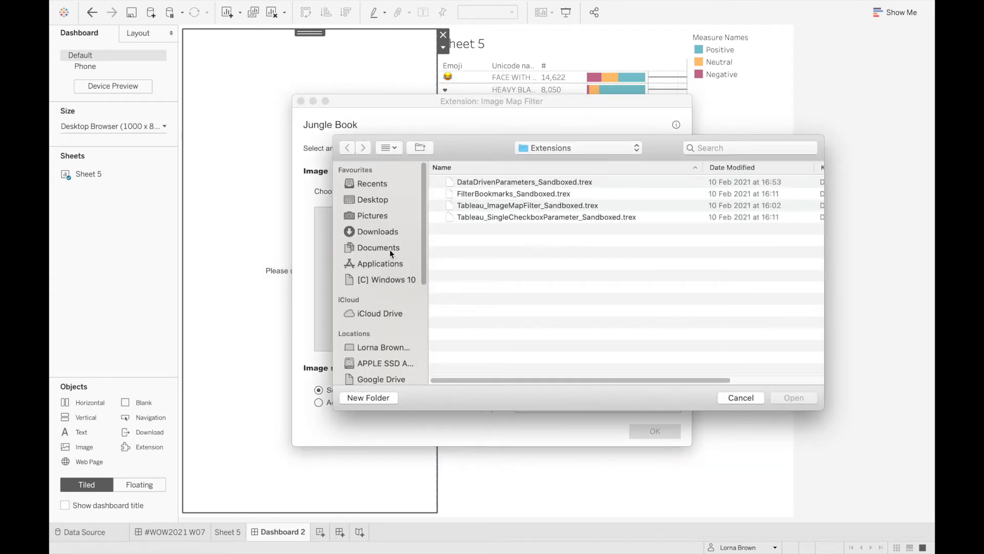
click(576, 148)
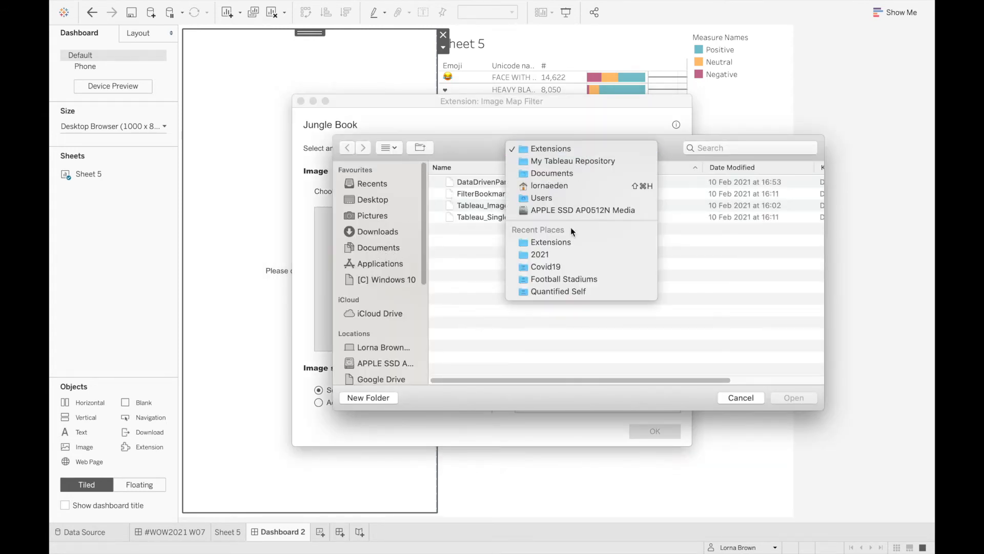
click(538, 254)
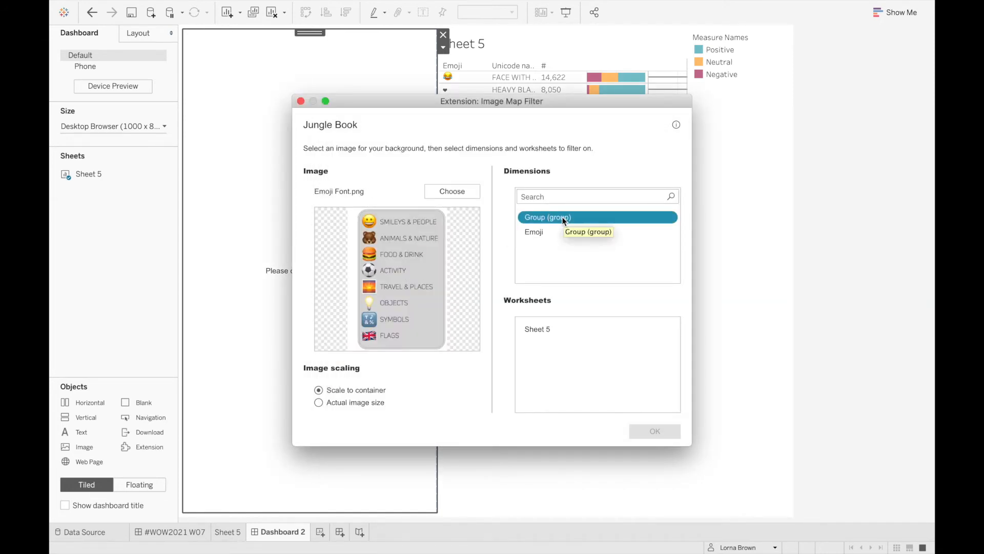
mouse_move(571, 232)
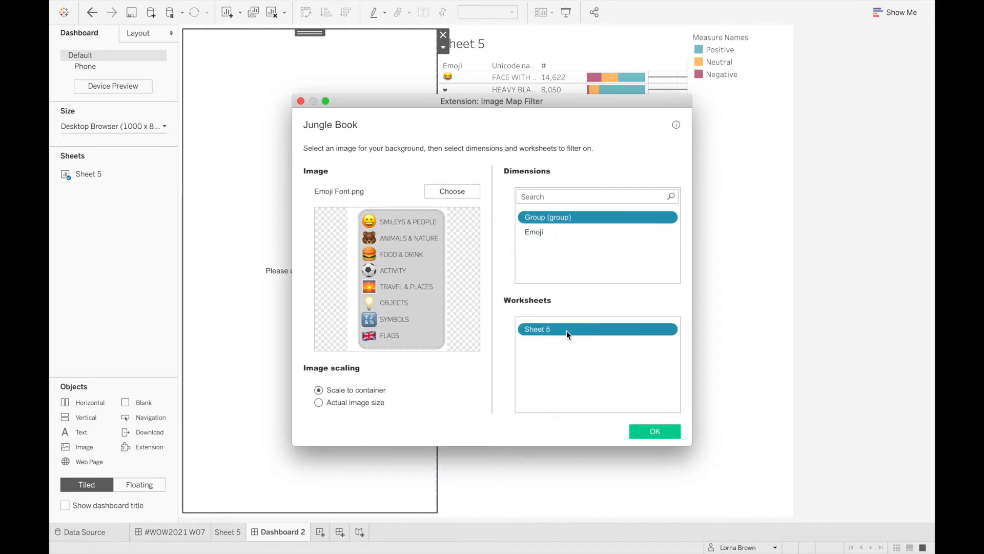
mouse_move(655, 431)
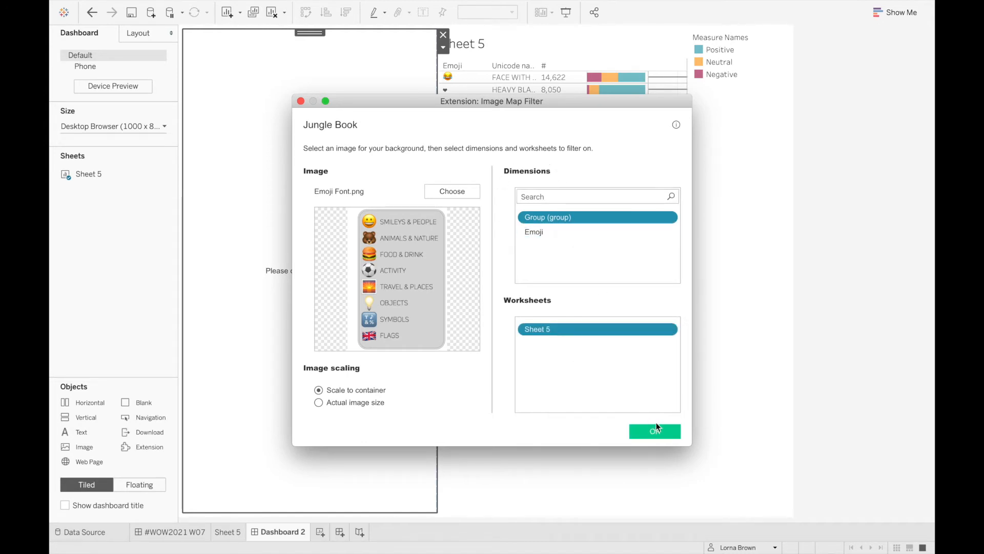
click(655, 431)
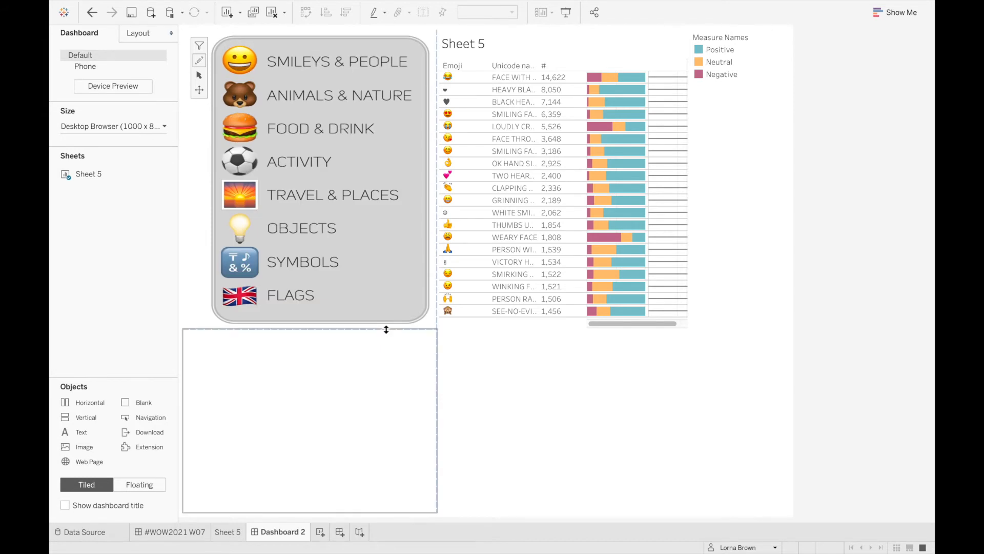
Delete the sentiment colour legend container and widen the Sheet 5 table beside the image.
click(794, 34)
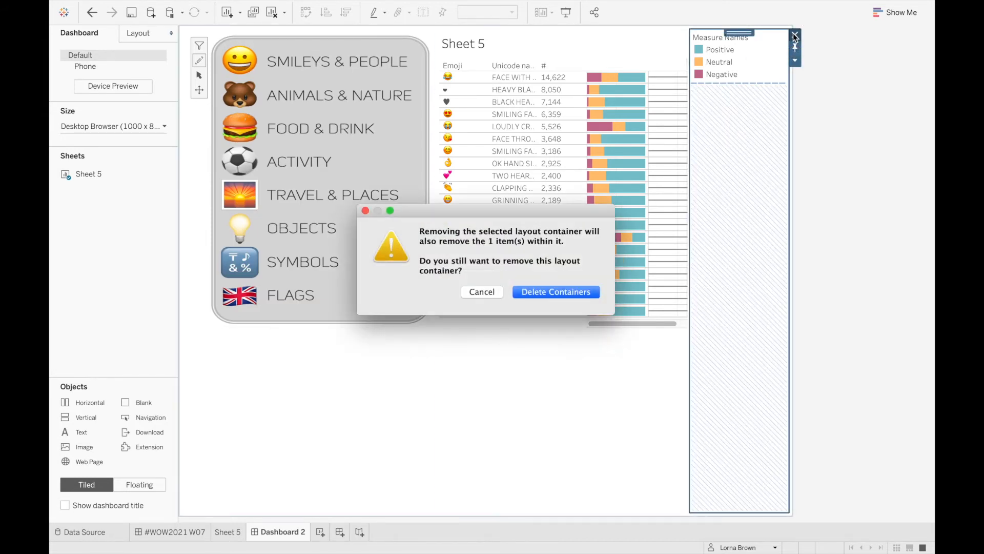
click(555, 292)
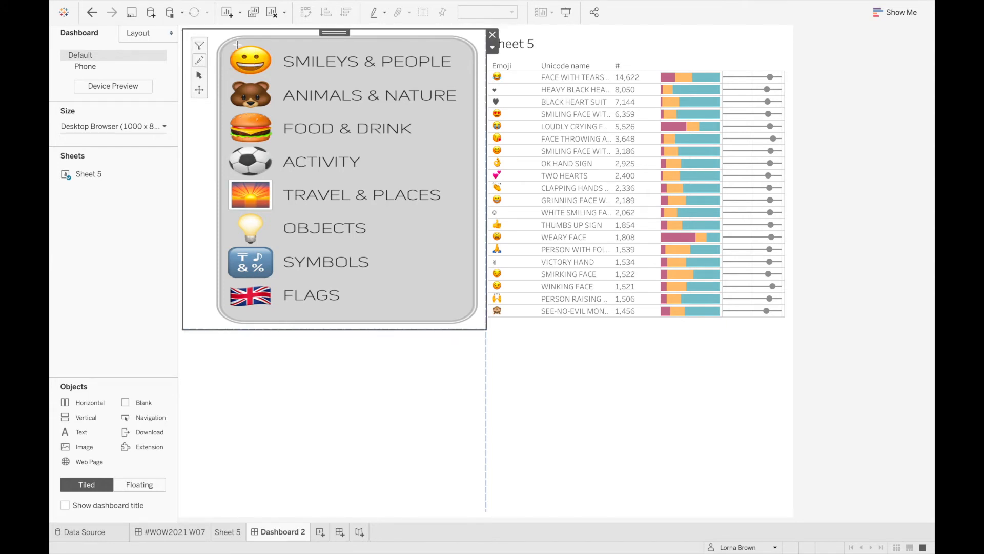
drag(236, 53, 323, 50)
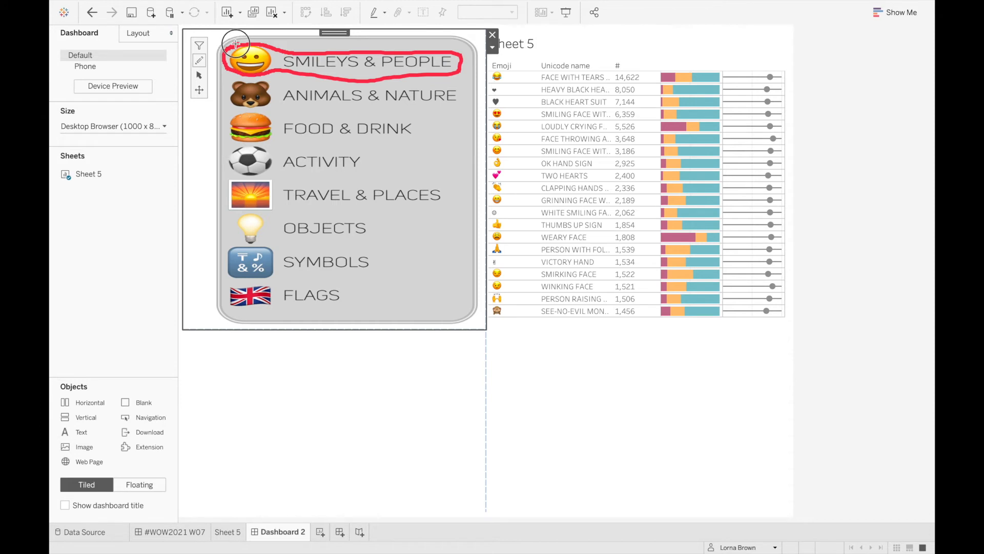
Assign Smileys & People to the first shape and outline ANIMALS & NATURE mapped to Animals & Nature.
click(497, 283)
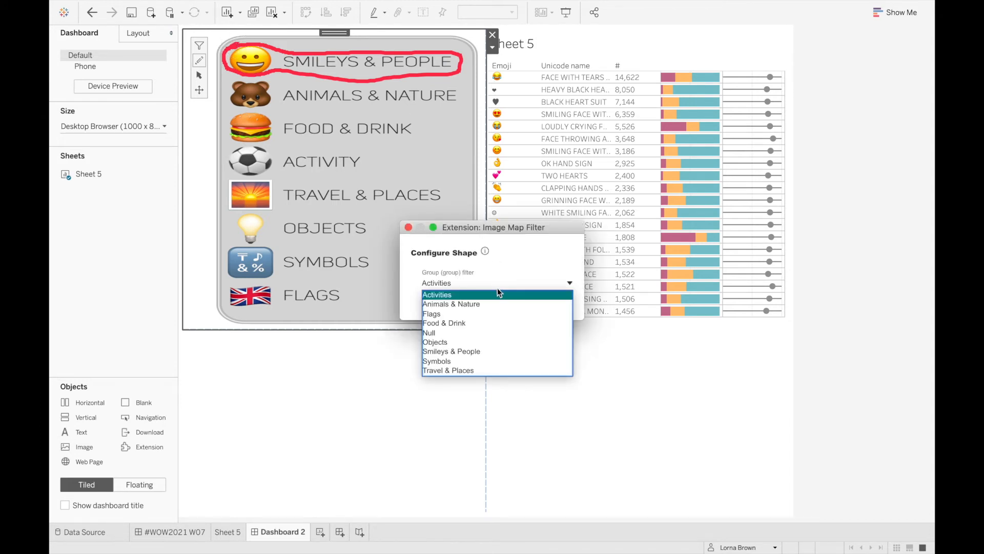
click(451, 350)
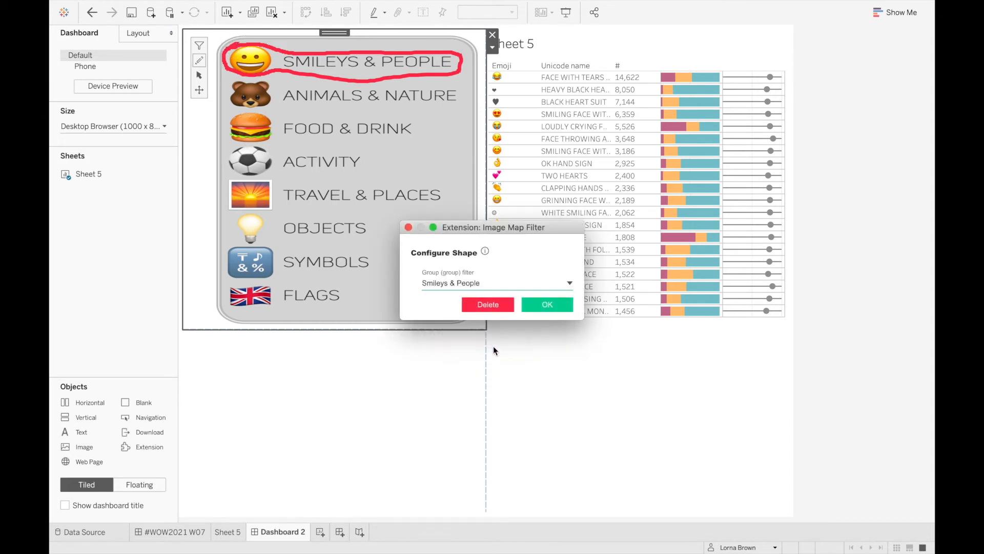
click(547, 304)
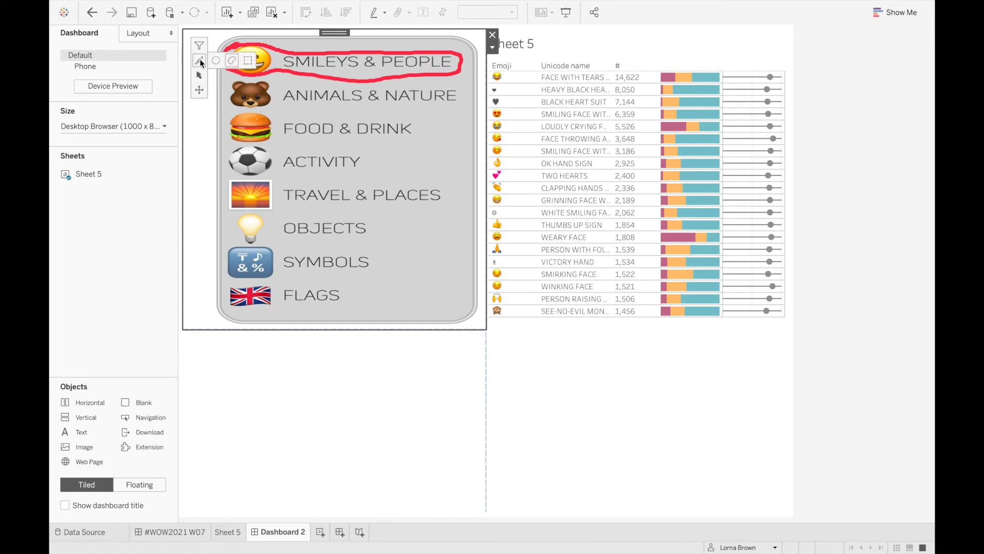
drag(225, 75, 461, 112)
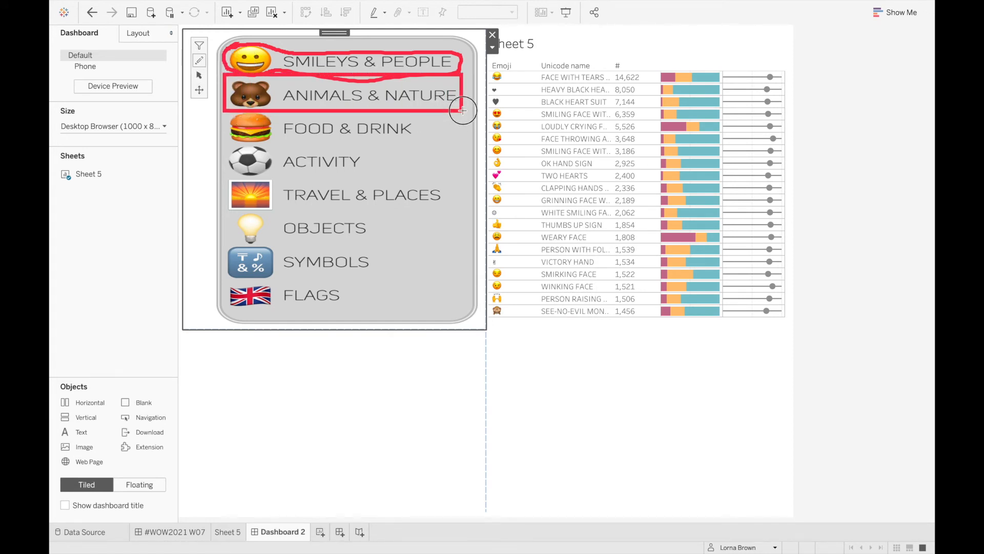
click(462, 110)
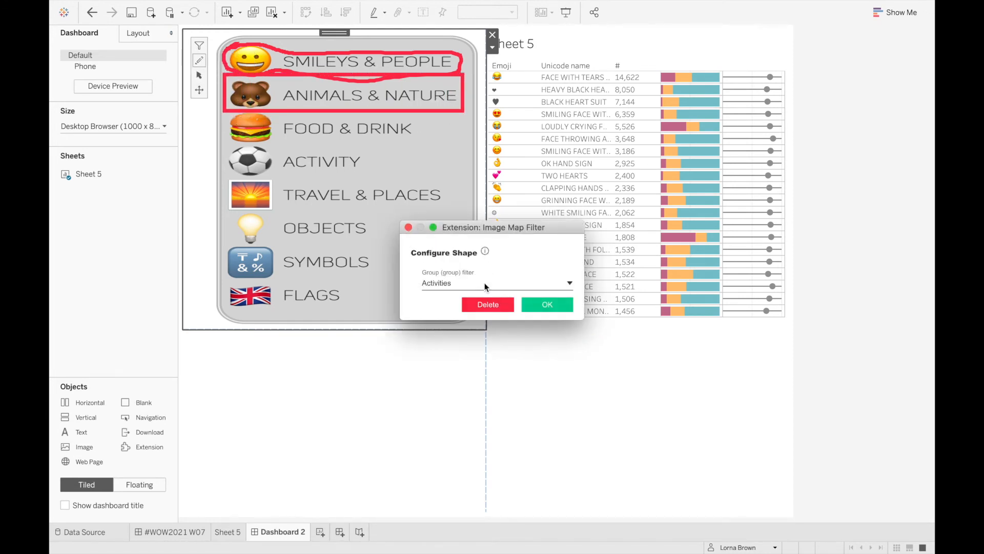
click(496, 283)
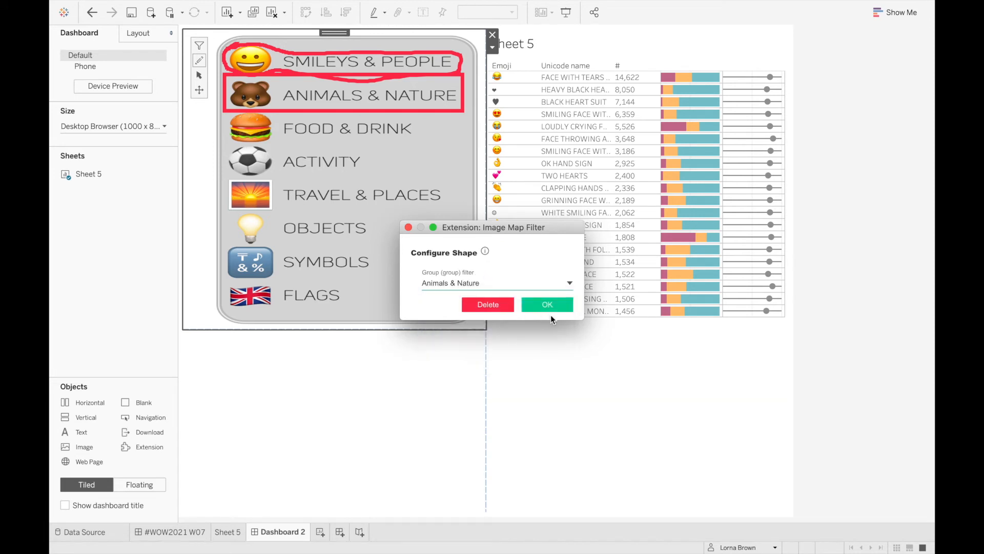
click(546, 305)
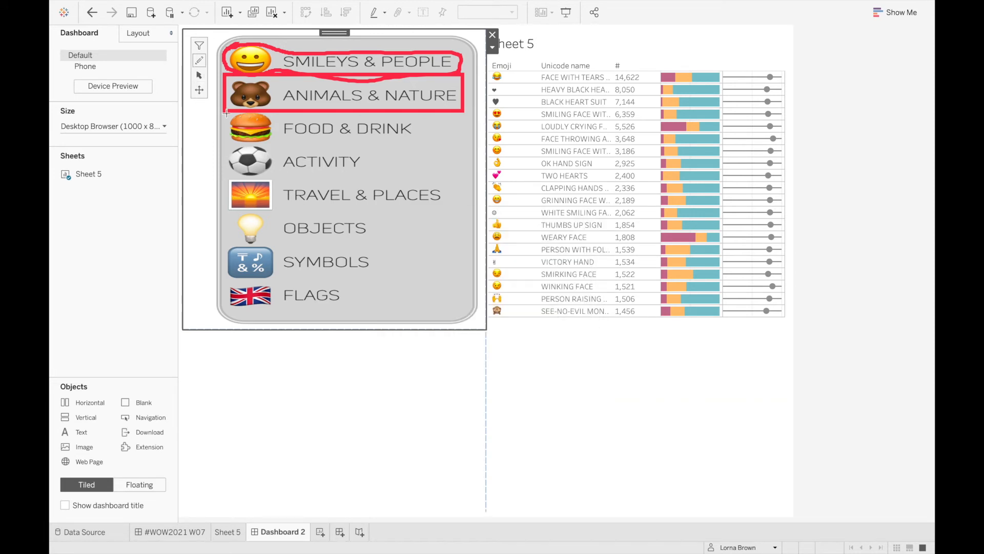
Outline the FOOD & DRINK label and assign the next shape to Travel & Places.
click(348, 128)
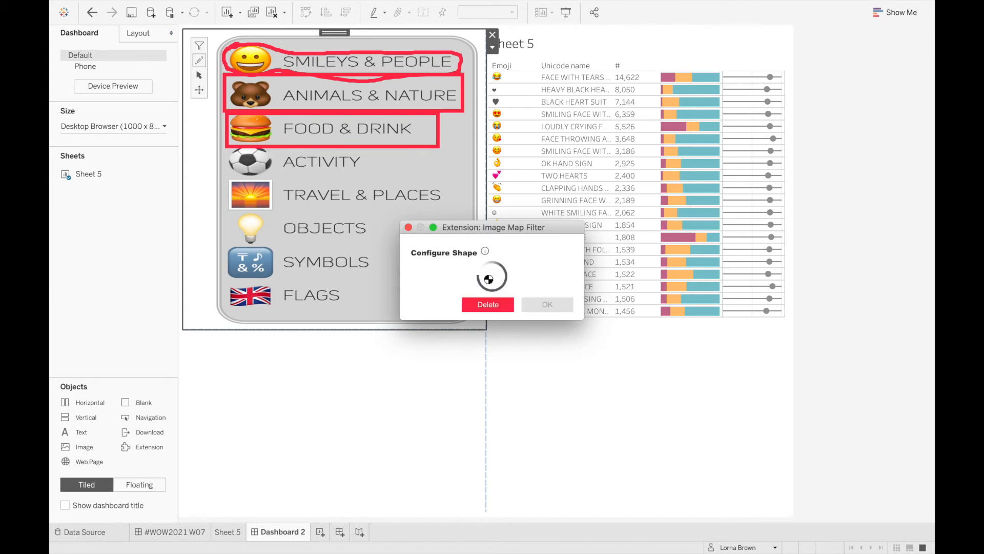
click(496, 283)
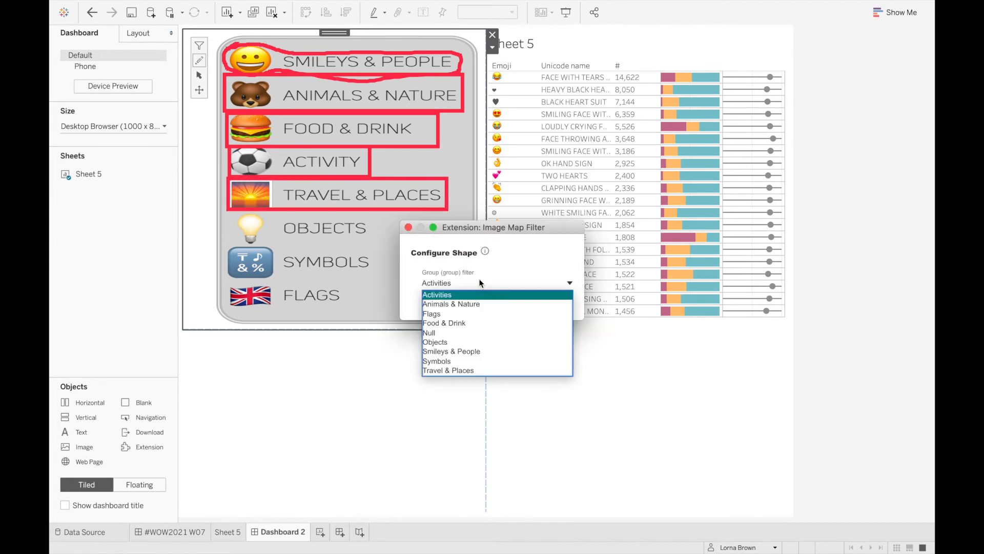
click(435, 341)
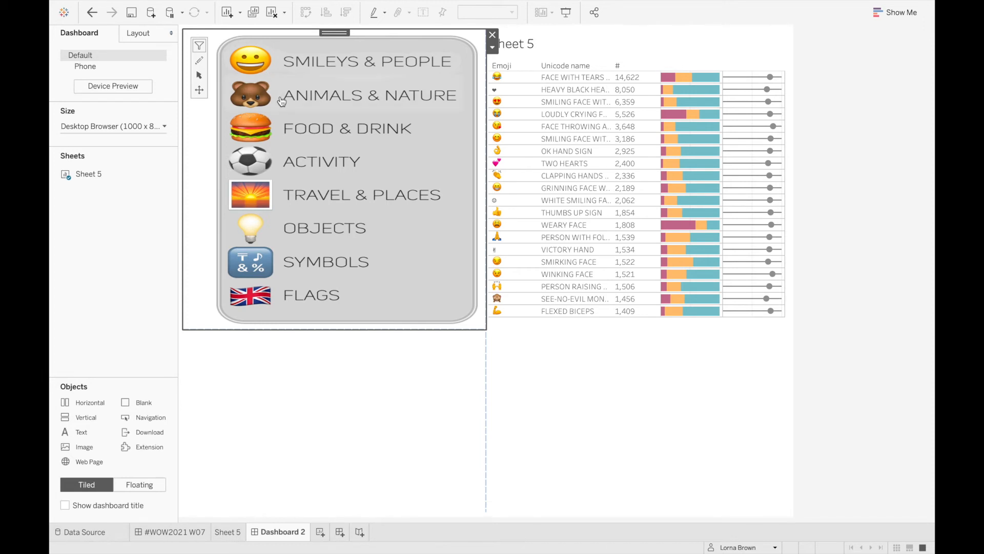
Show the finished #WOW2021 W07 dashboard with all eight categories outlined.
click(347, 129)
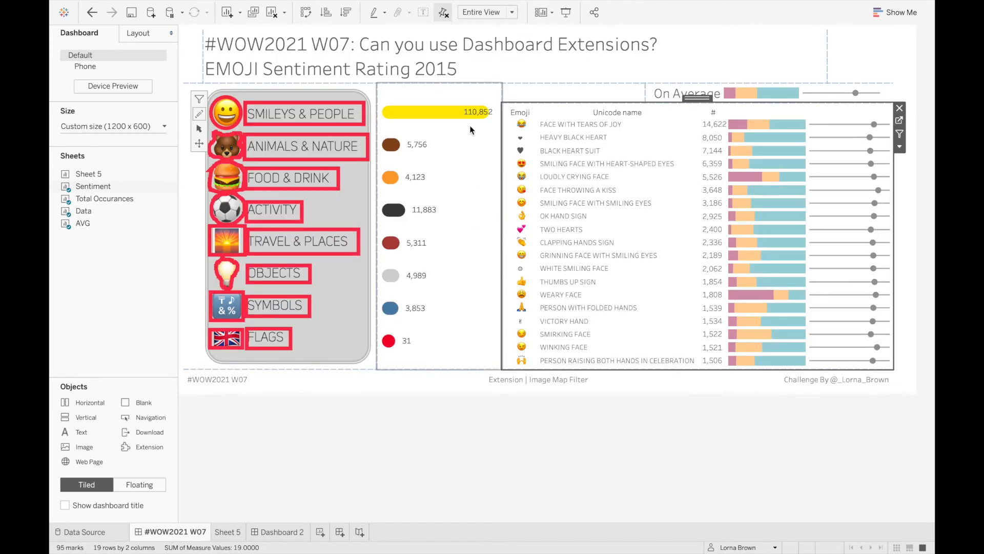
mouse_move(465, 176)
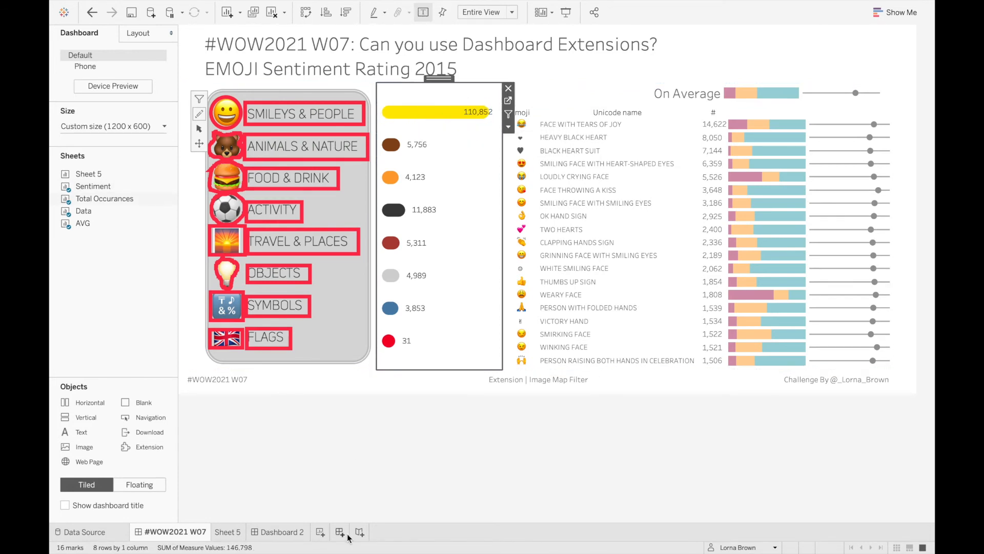
Create Sheet 6 with Group (group) on Rows and # occurrences on Columns.
click(356, 532)
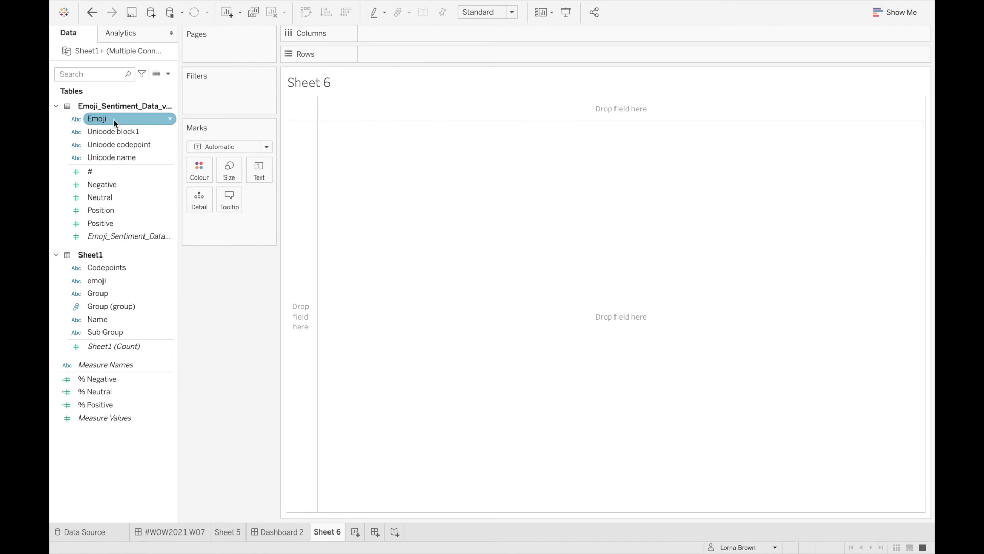
drag(111, 306, 405, 53)
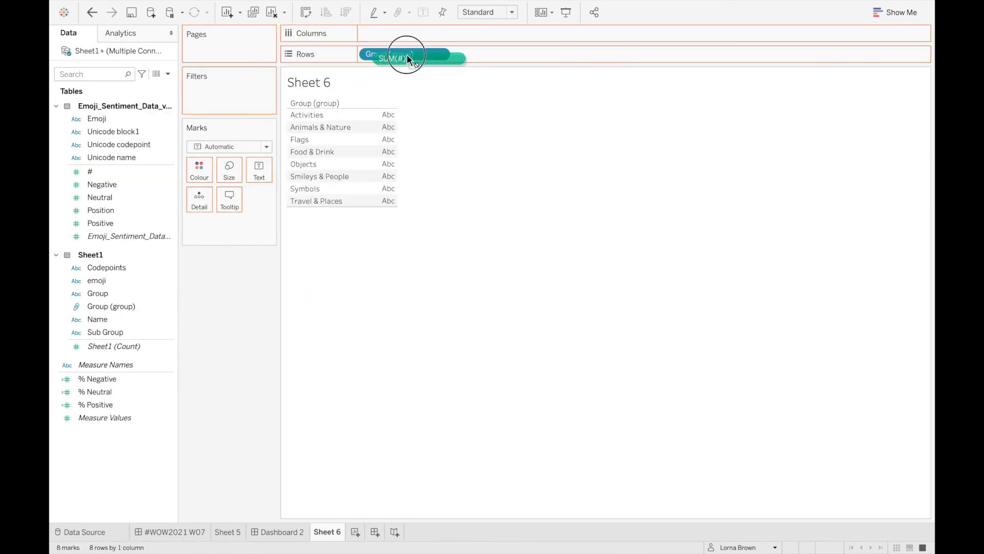
drag(405, 57, 405, 33)
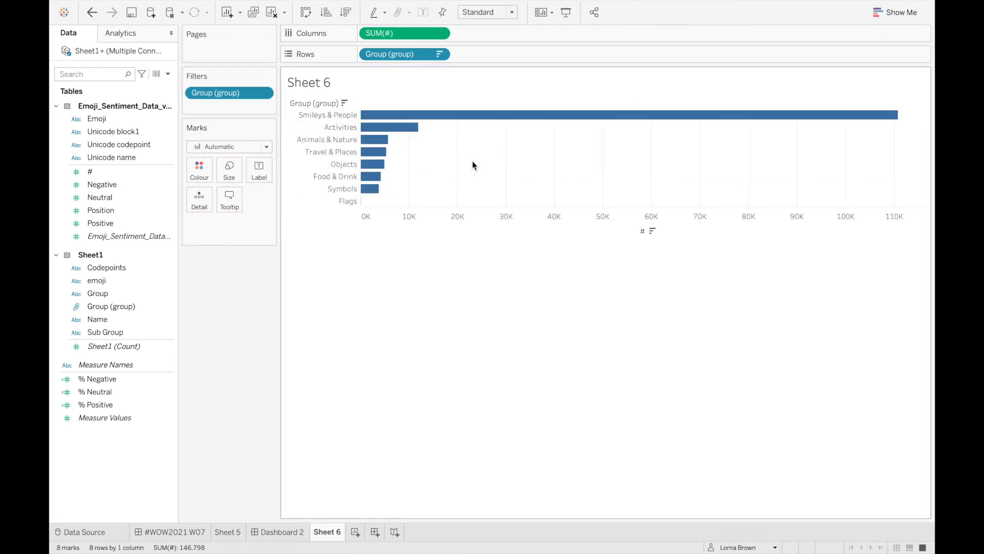
mouse_move(369, 430)
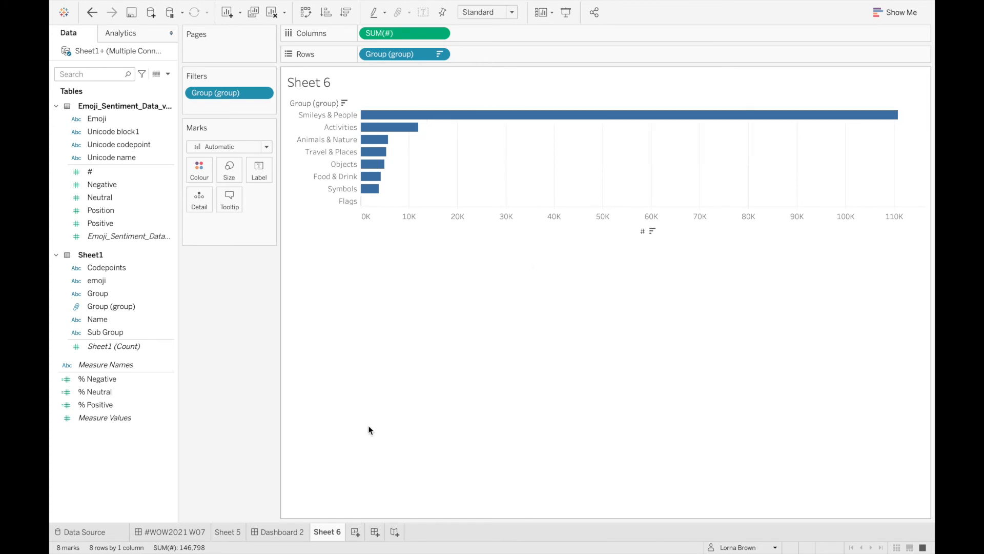
Check the W07 reference dashboard, return to Sheet 6 and add an avg measure.
click(176, 532)
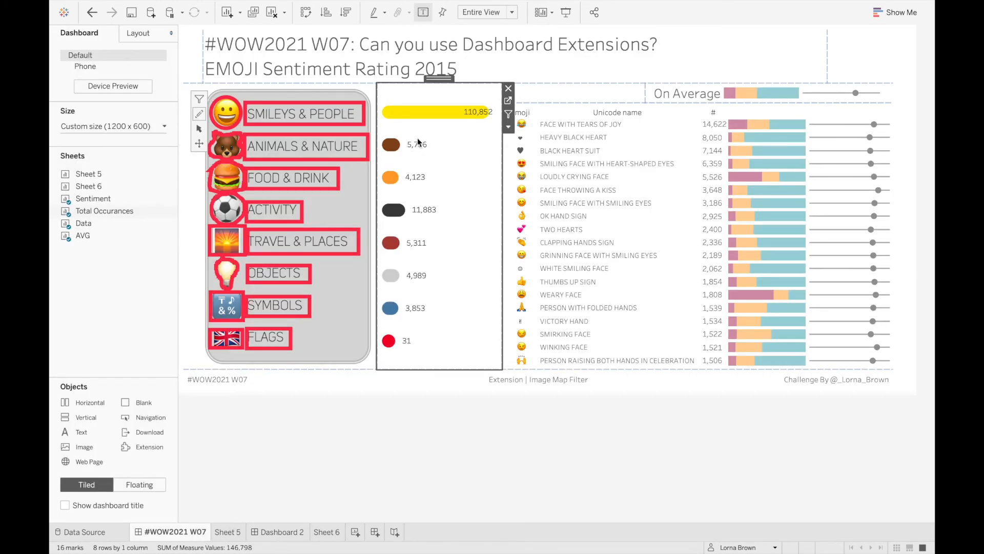
click(326, 532)
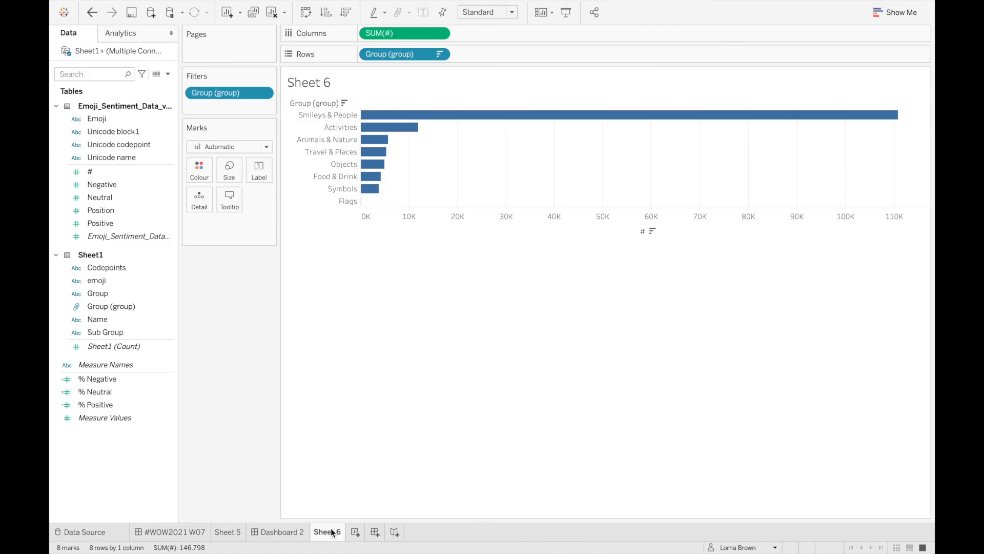
text(avg)
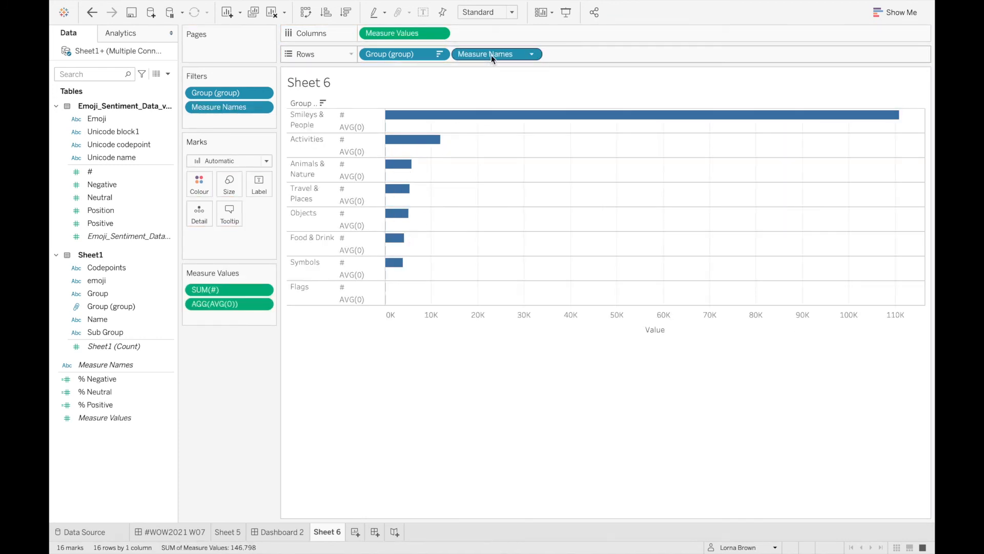
Use Measure Names as the line path, enlarge mark size and fit to Entire View.
drag(485, 53, 199, 214)
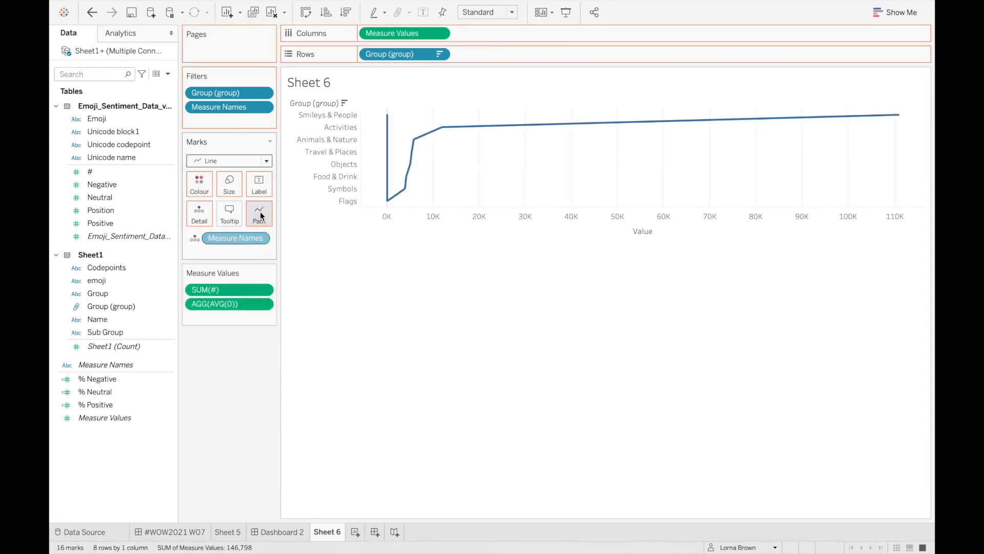
click(258, 214)
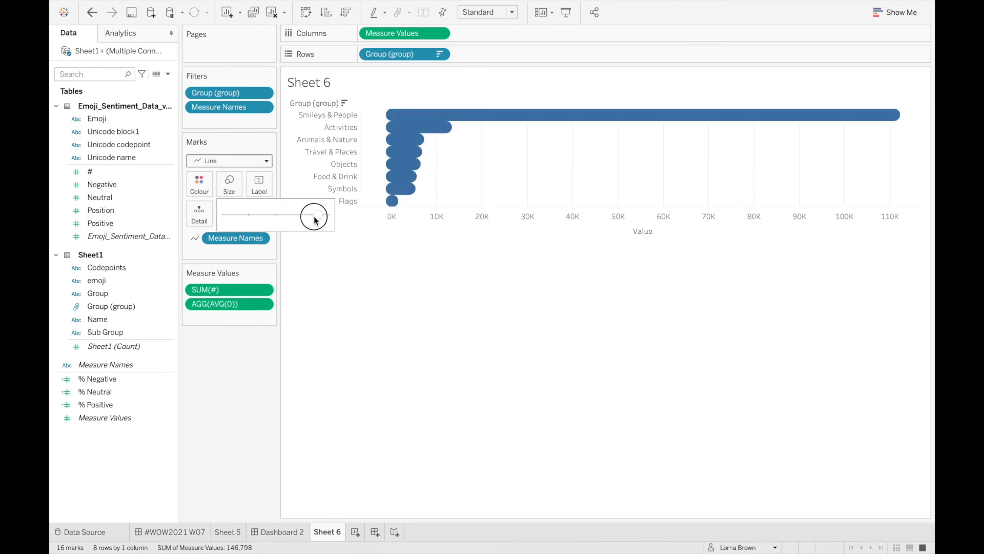
click(483, 12)
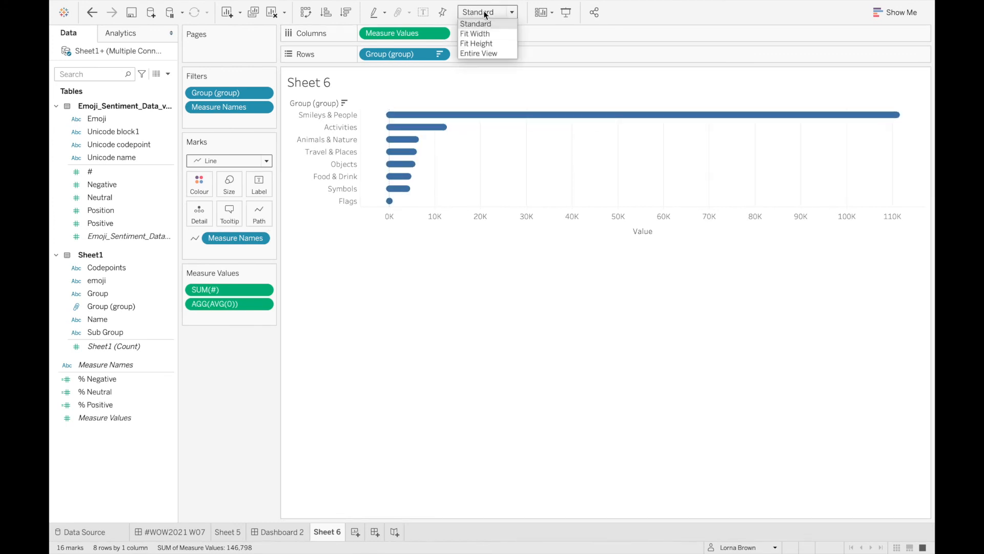
click(479, 53)
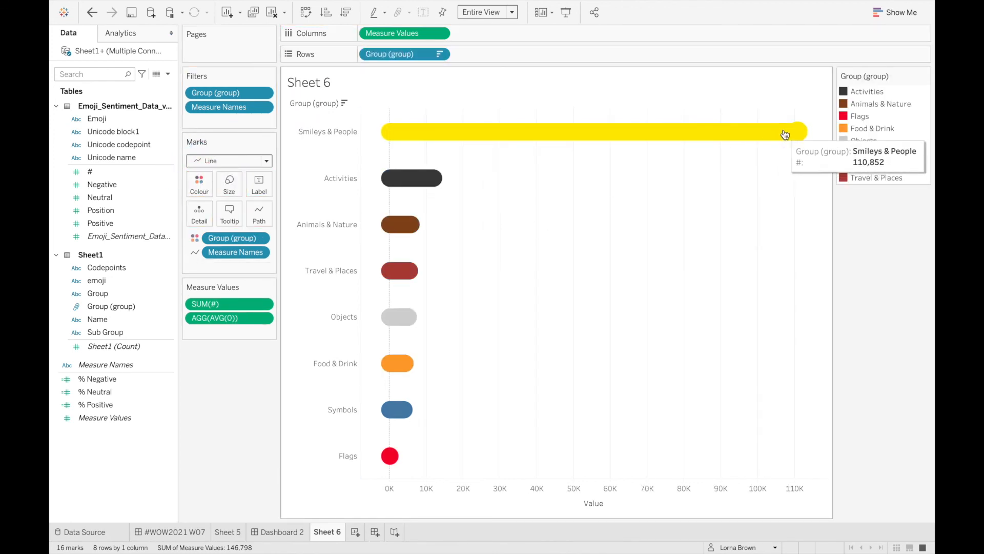
mouse_move(594, 210)
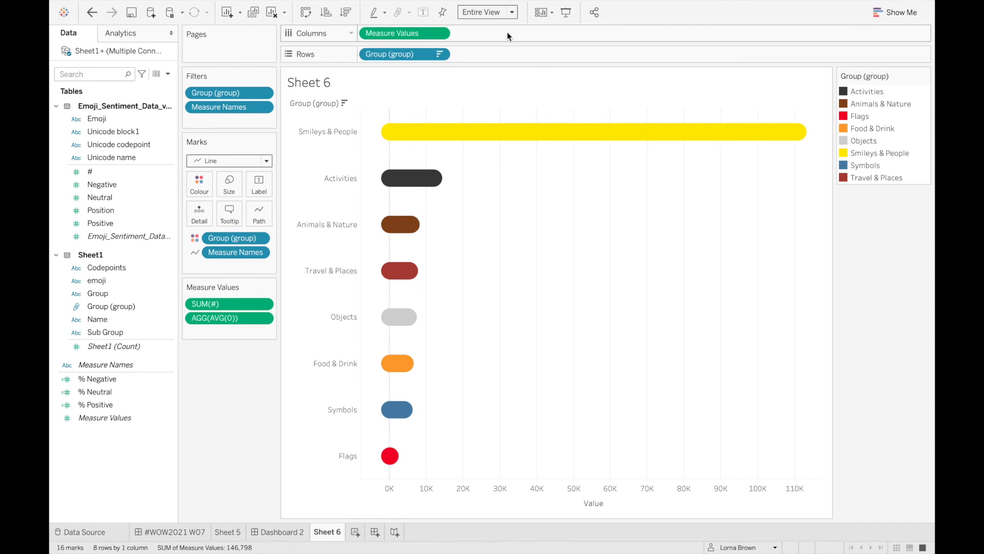
mouse_move(712, 132)
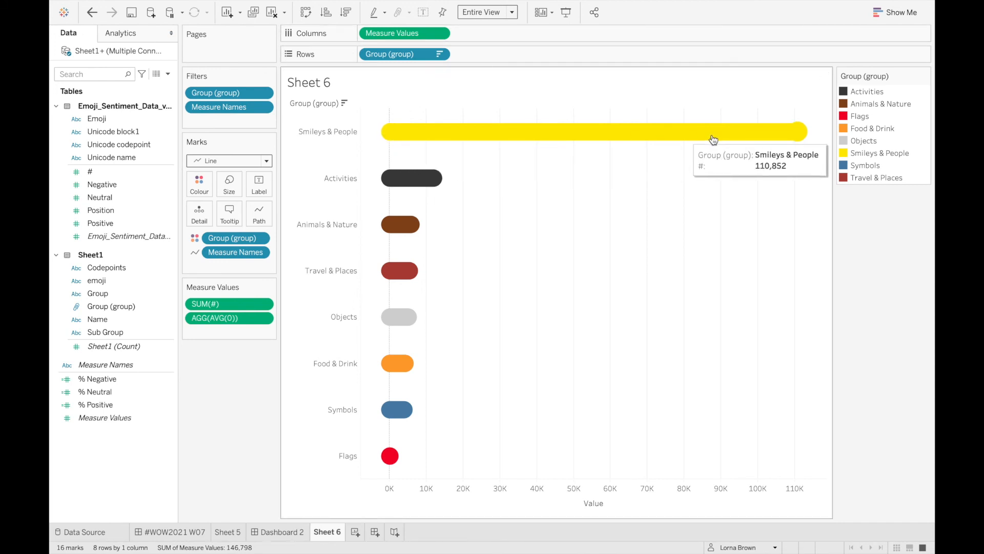
mouse_move(755, 165)
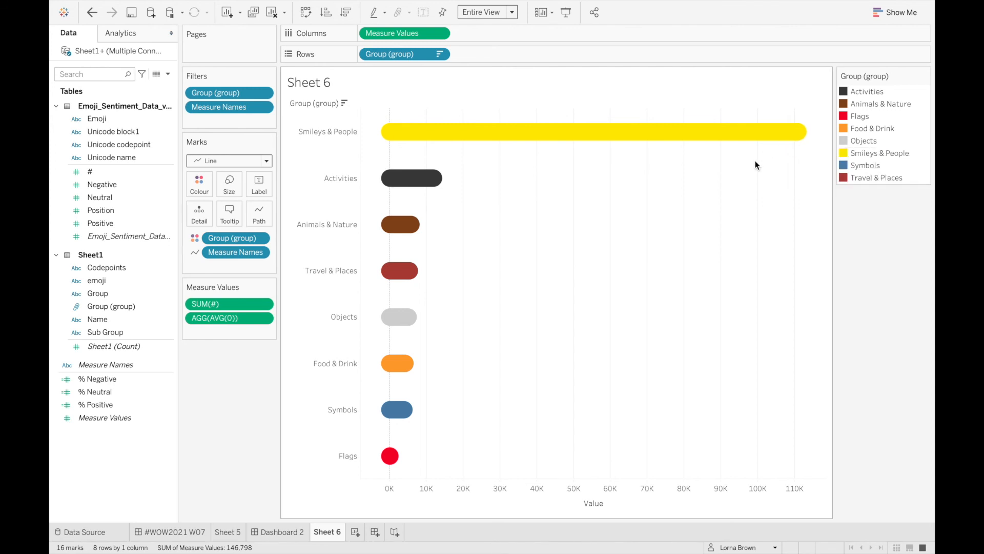
mouse_move(797, 132)
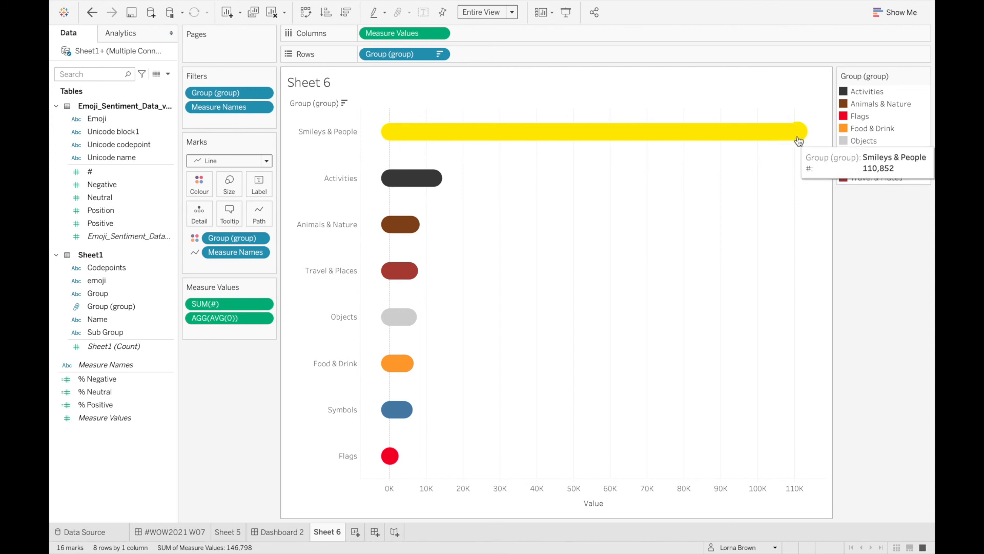
mouse_move(737, 175)
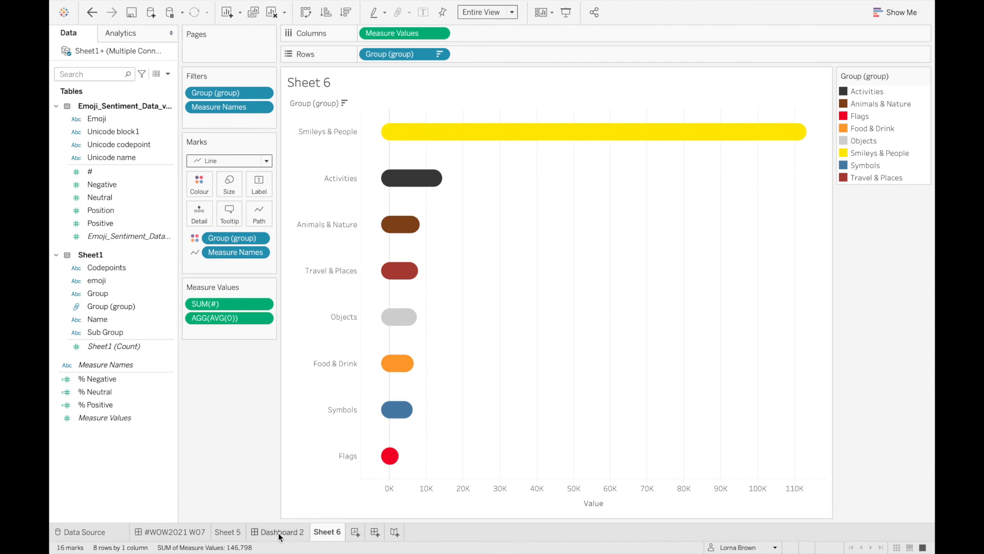
Place Sheet 6 on Dashboard 2, remove its legend container, then show the W07 dashboard.
click(283, 532)
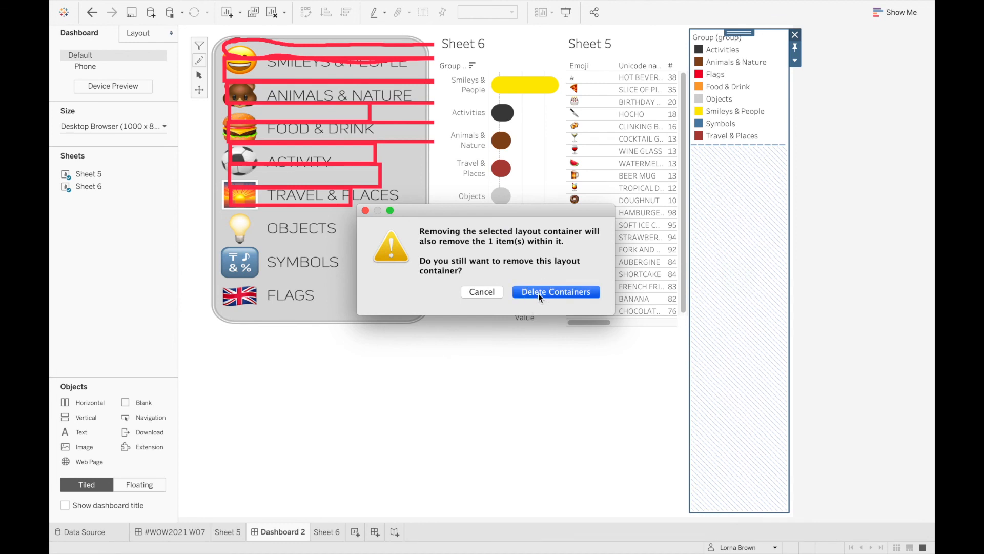
click(555, 291)
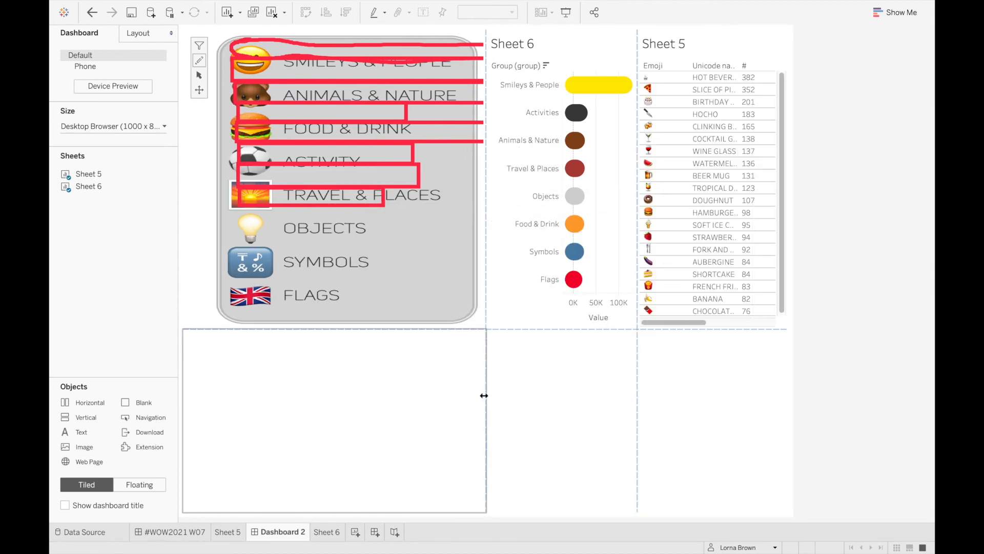
click(175, 532)
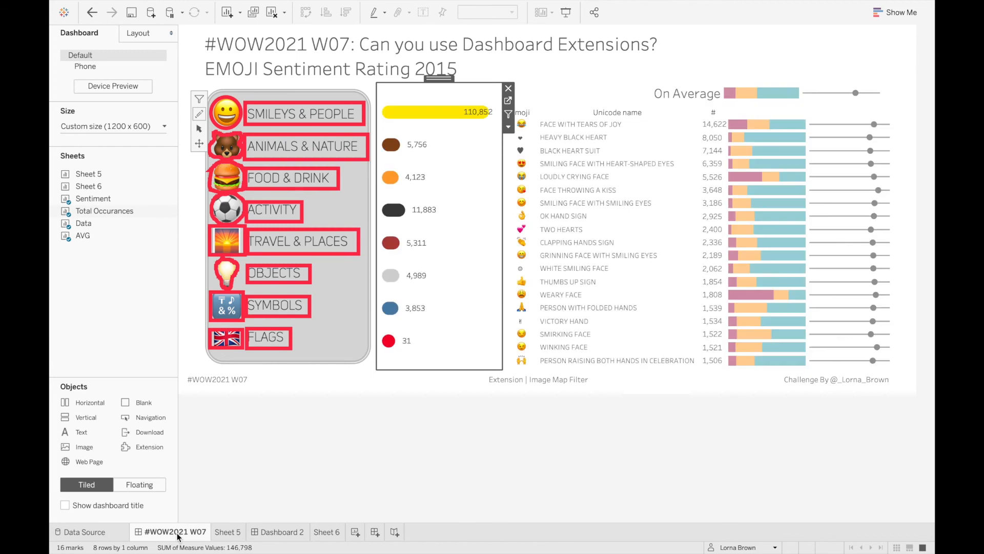